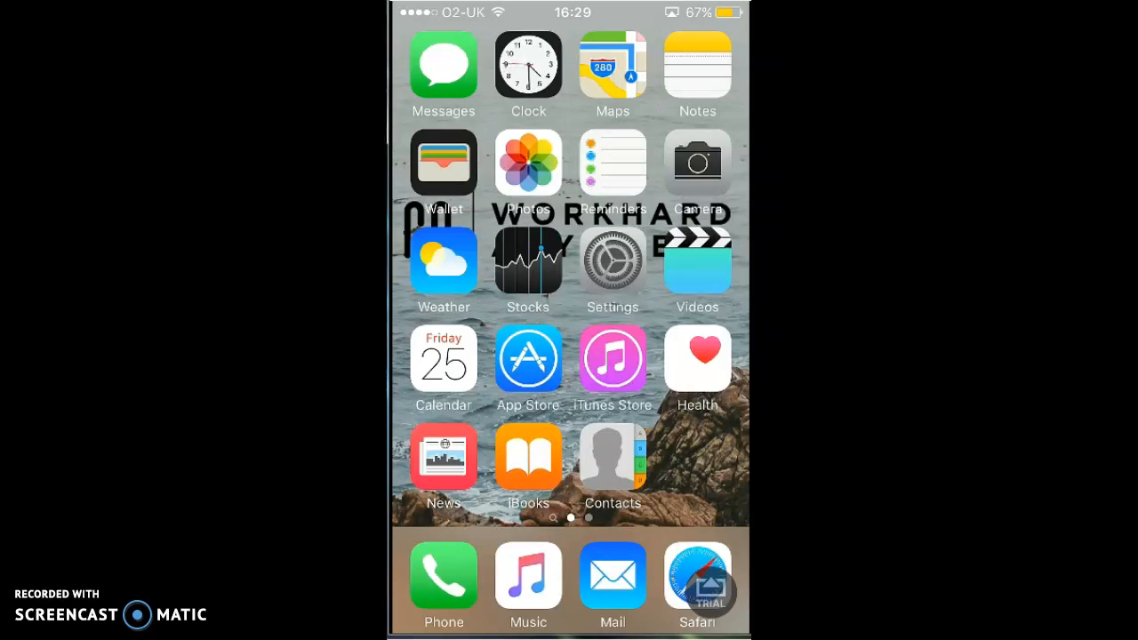
Open Safari, which shows tutuapp.vip in the address bar
scroll("left", 3)
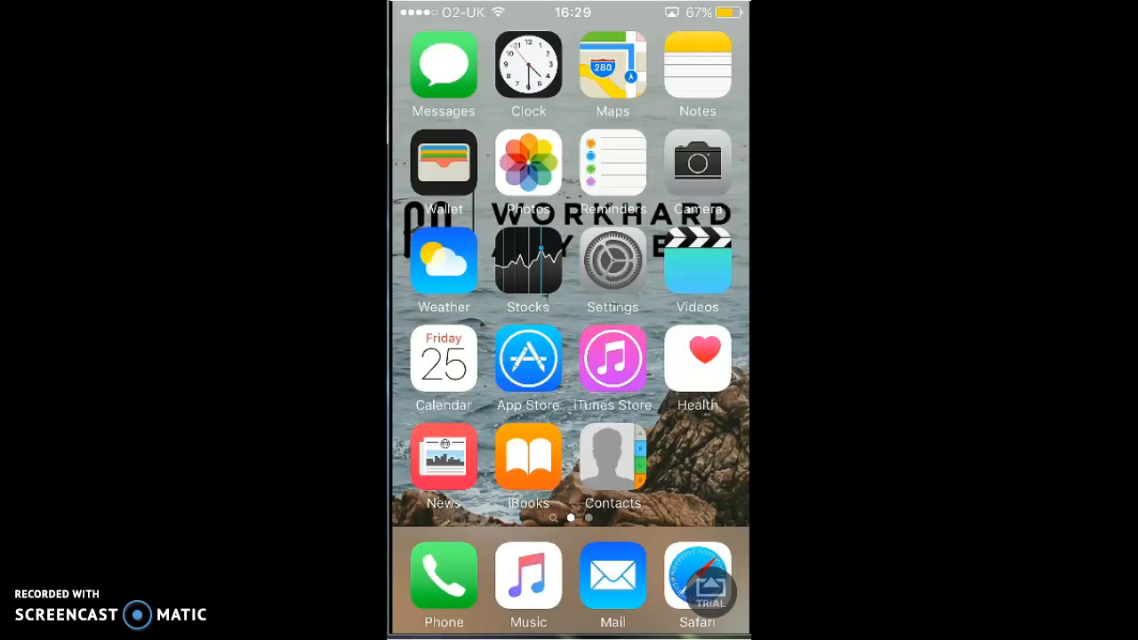
scroll("left", 3)
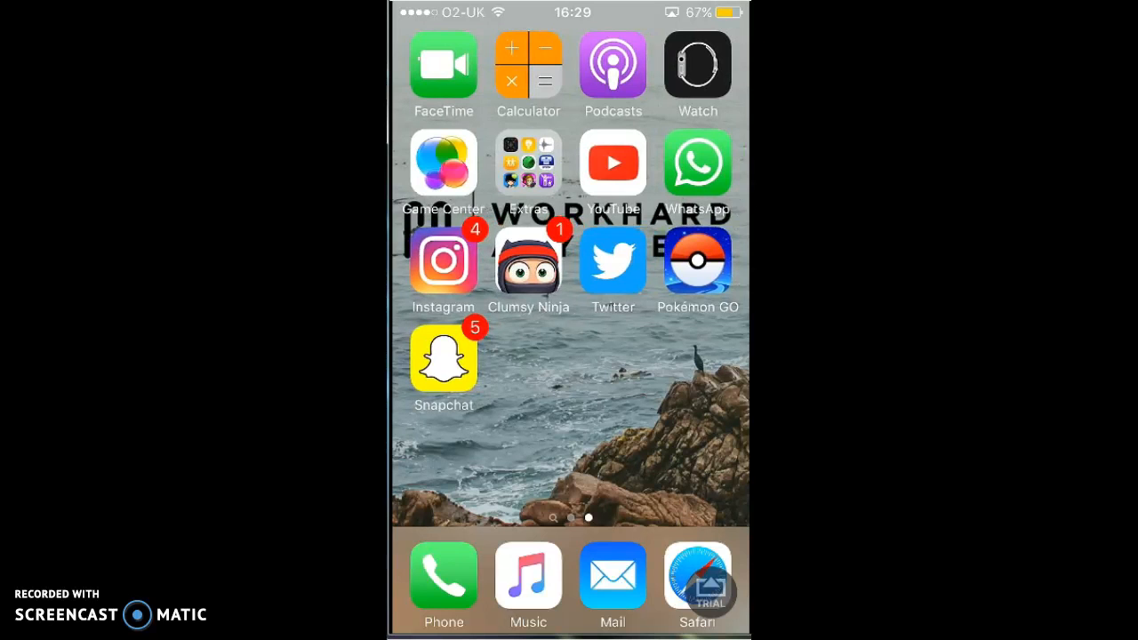
left_click(528, 162)
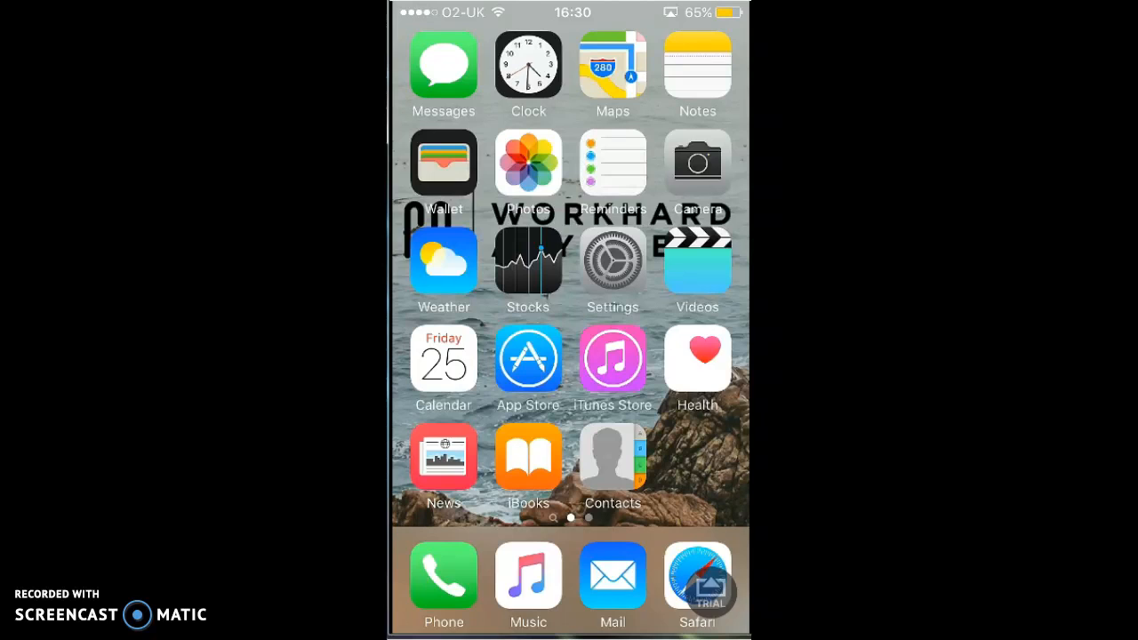
left_click(698, 578)
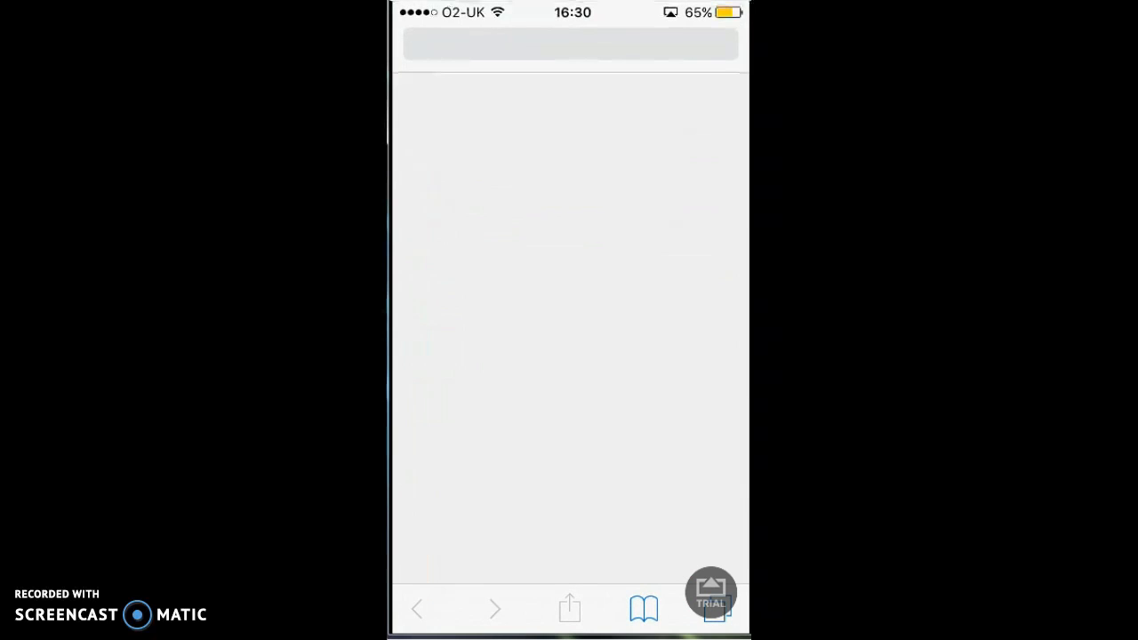
type("tutuapp.vip")
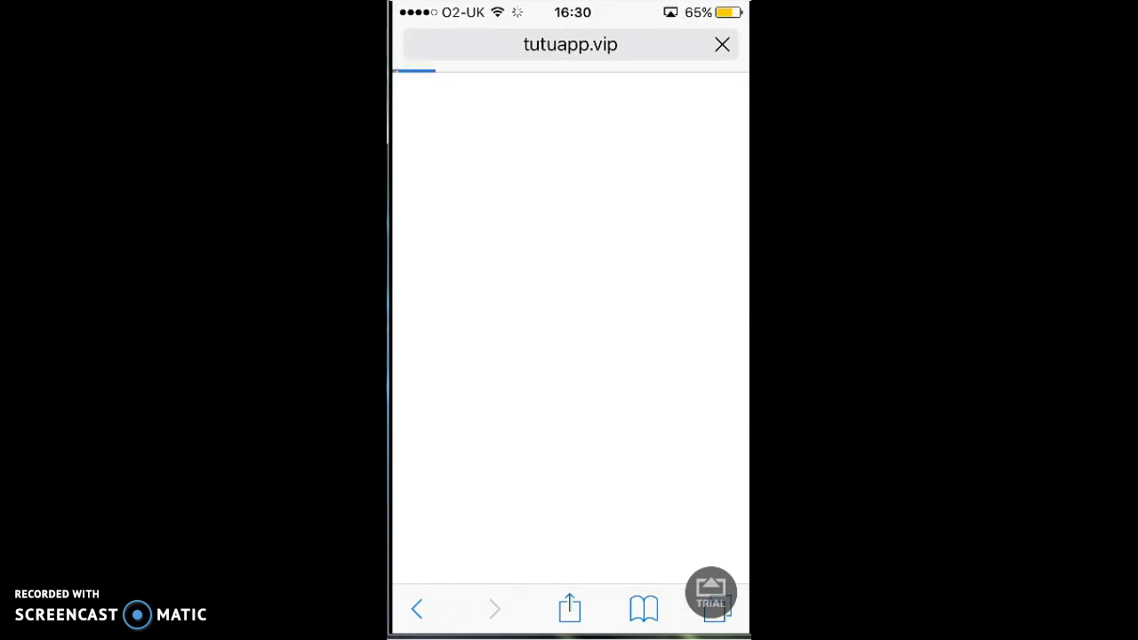
Run a Google search for airserver and scroll through the results
left_click(570, 44)
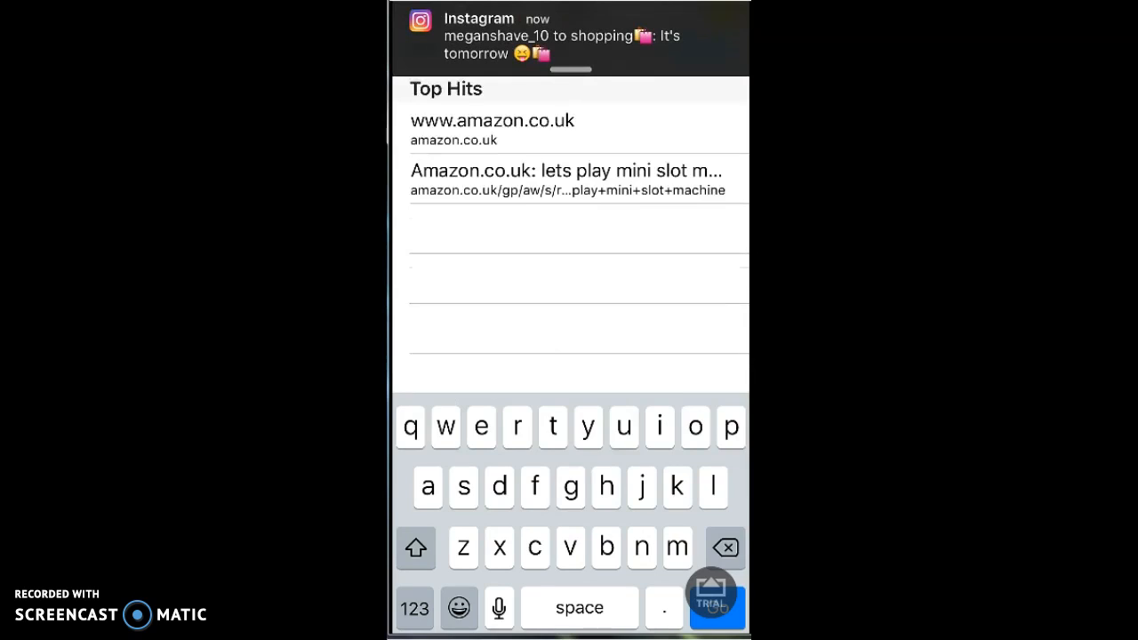
type("air")
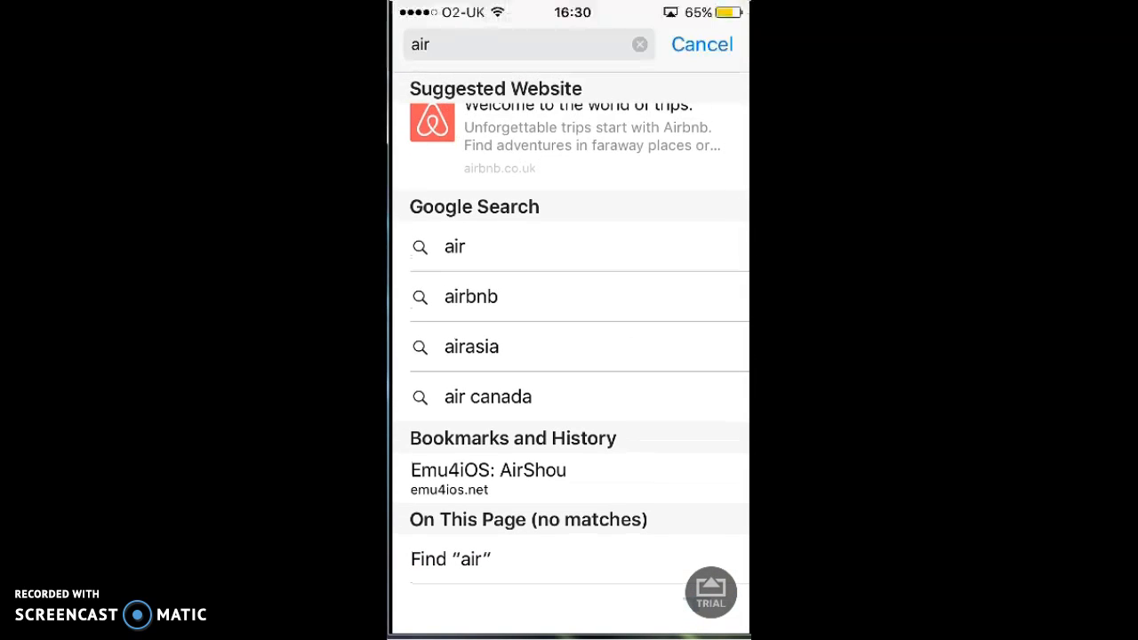
left_click(525, 44)
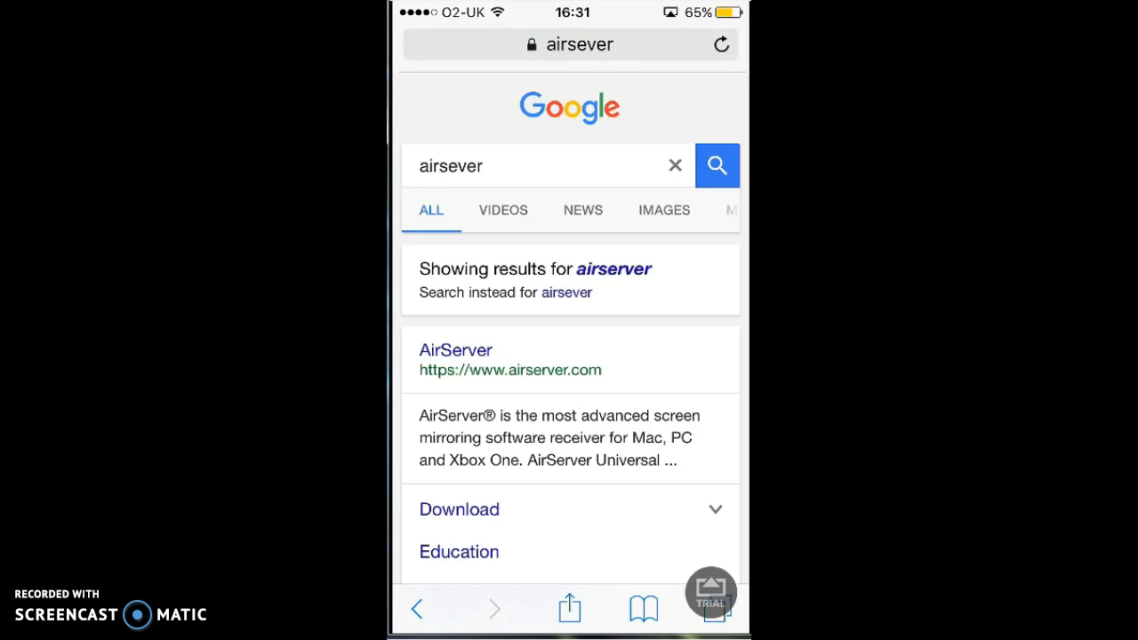
scroll("down", 3)
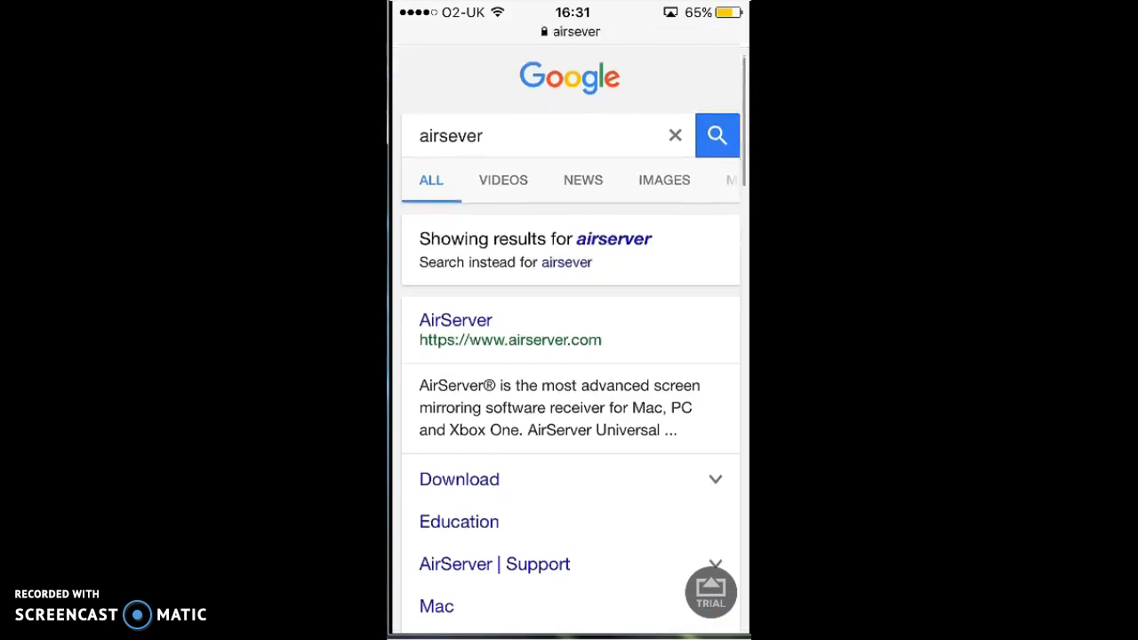
scroll("down", 3)
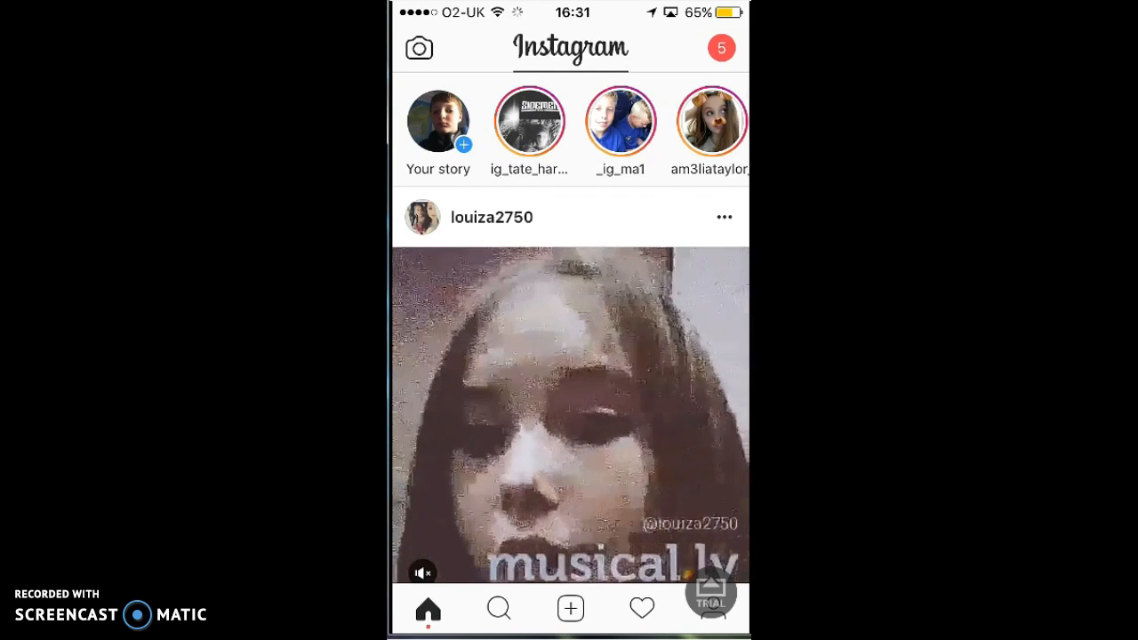
Scroll through the home feed and your own profile grid
scroll("down", 3)
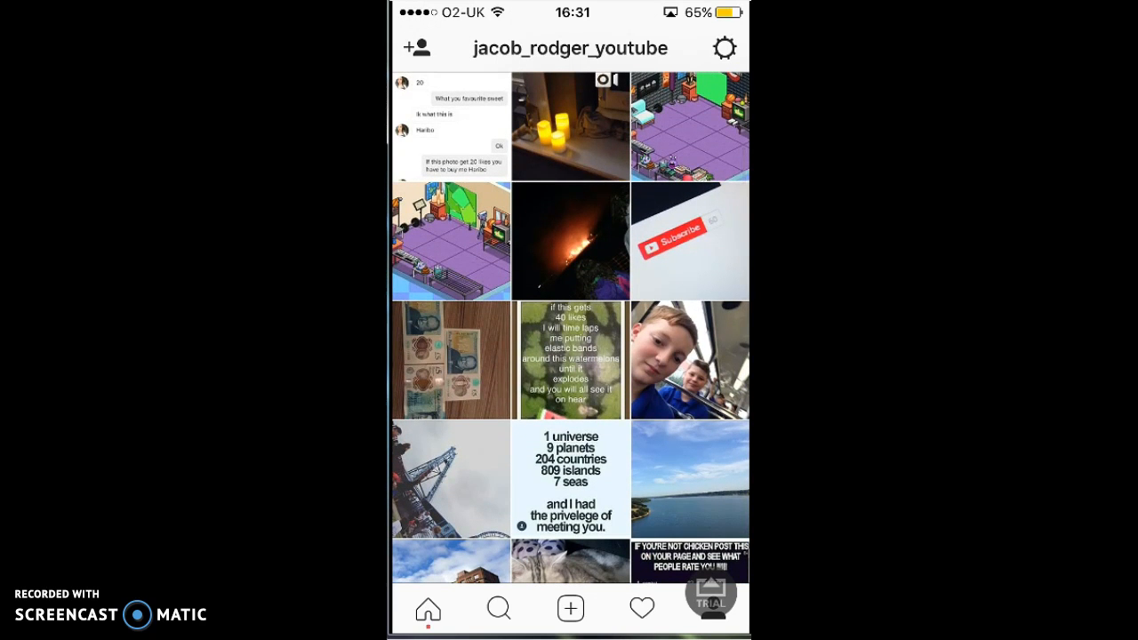
scroll("down", 3)
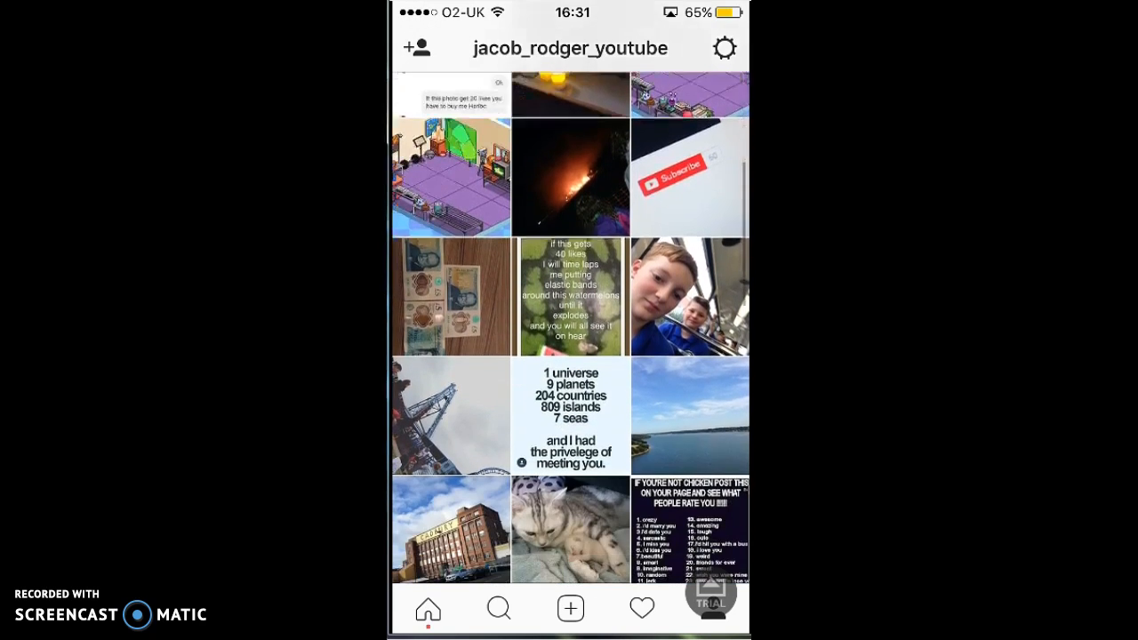
scroll("down", 3)
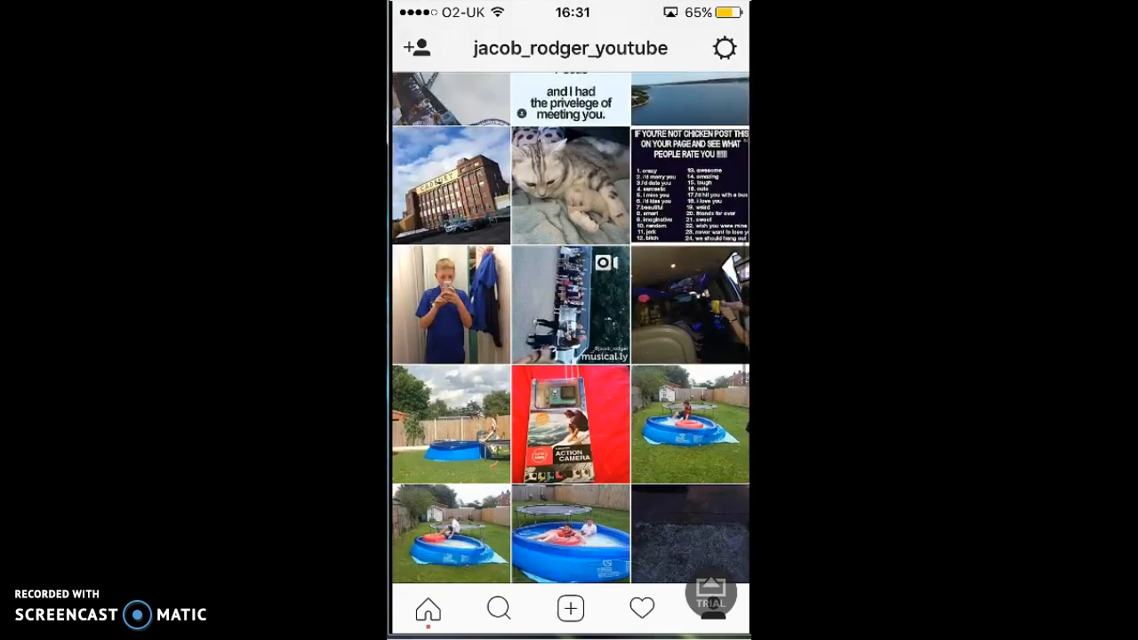
scroll("down", 3)
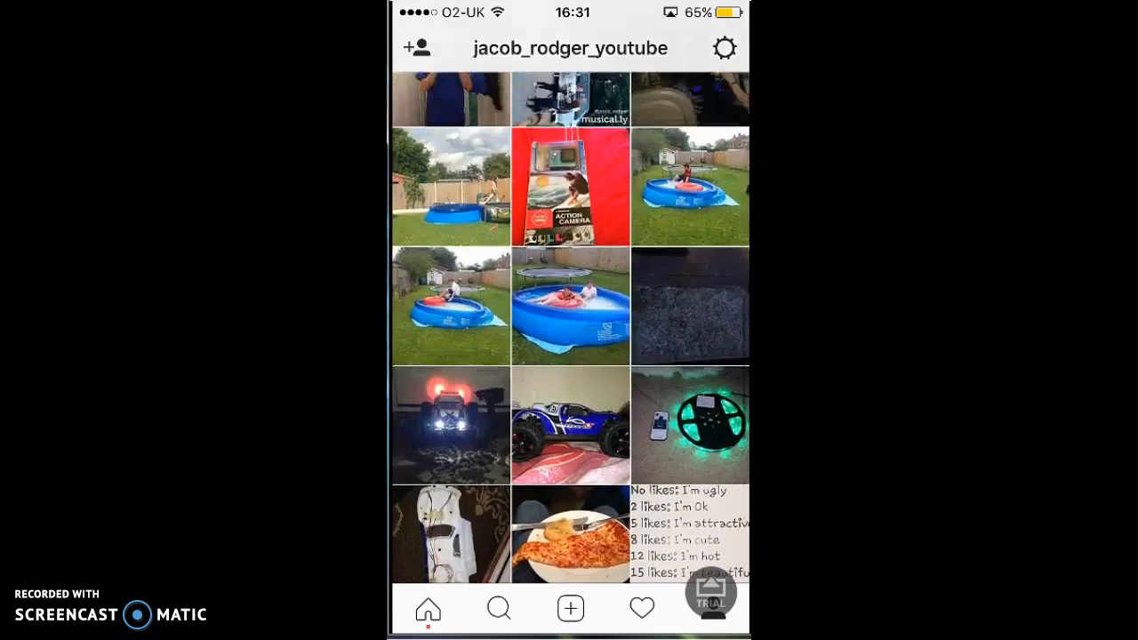
scroll("down", 3)
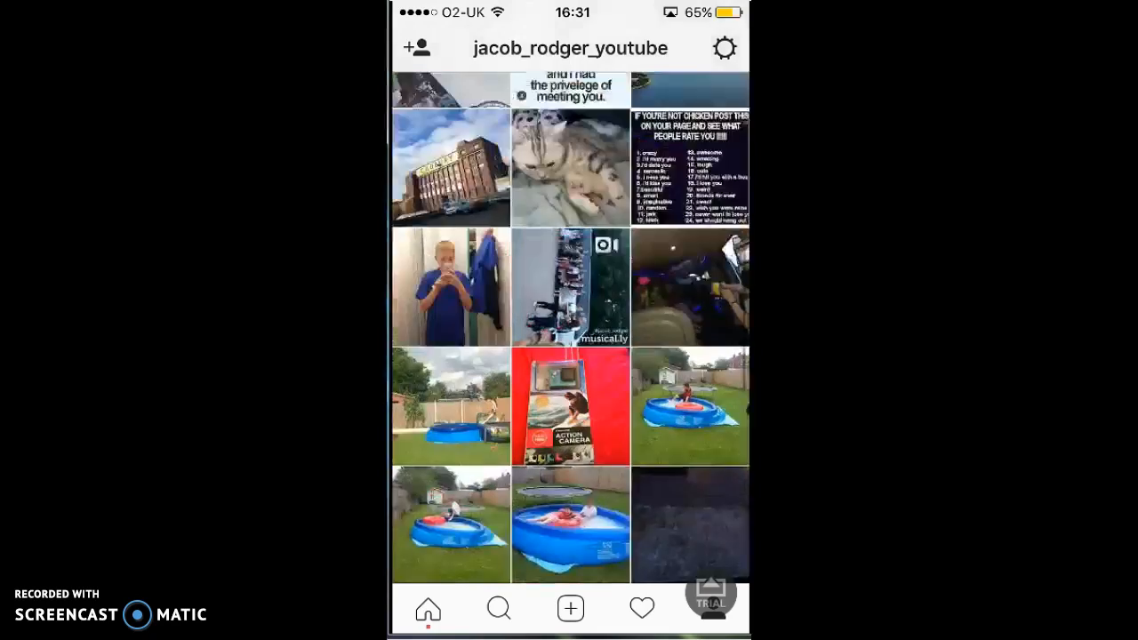
scroll("down", 3)
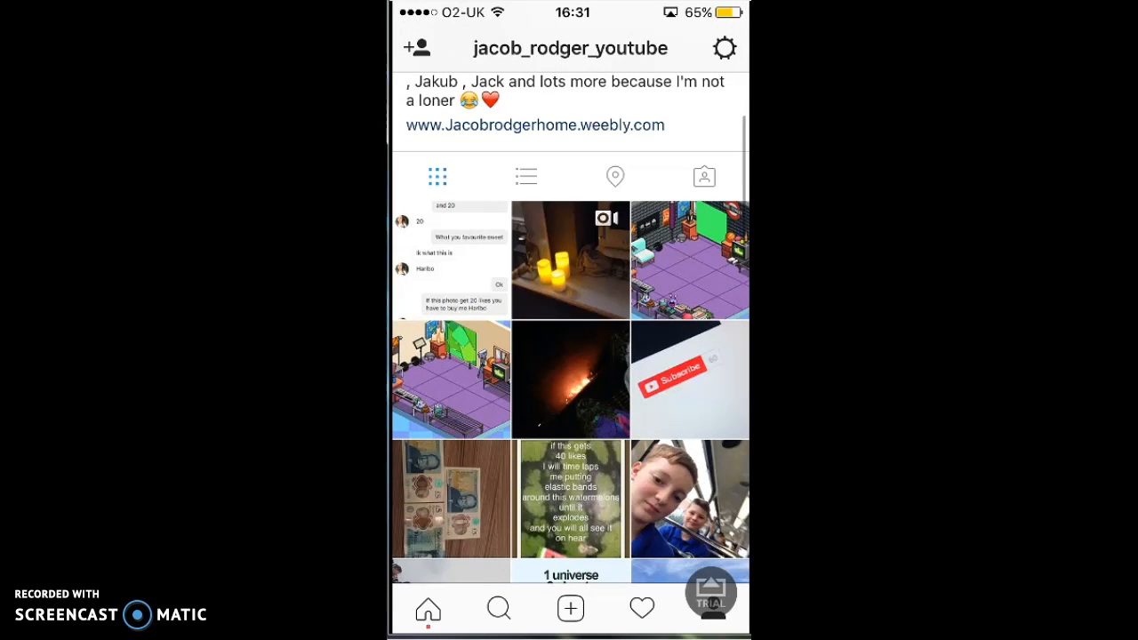
scroll("down", 3)
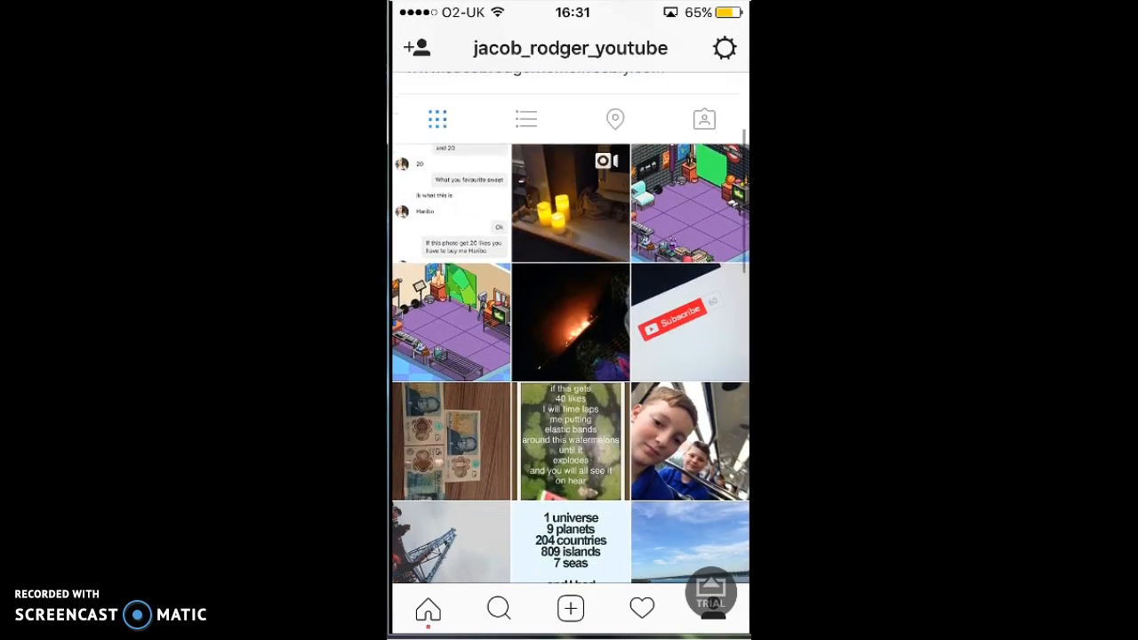
scroll("down", 3)
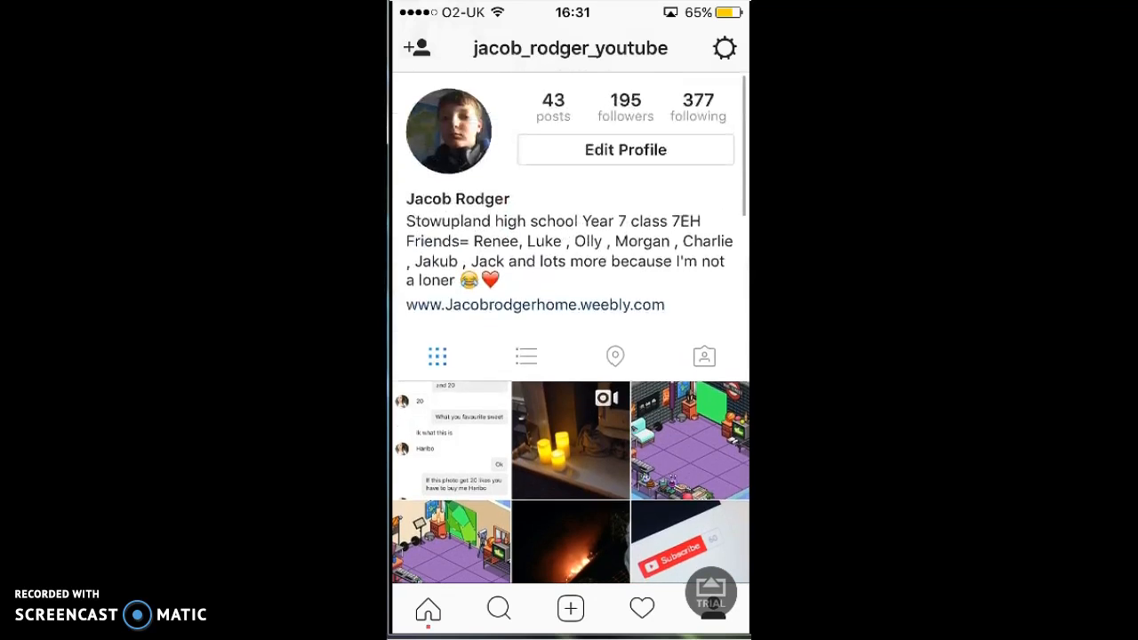
Return to the home feed, scroll, and open another poster's profile
left_click(429, 608)
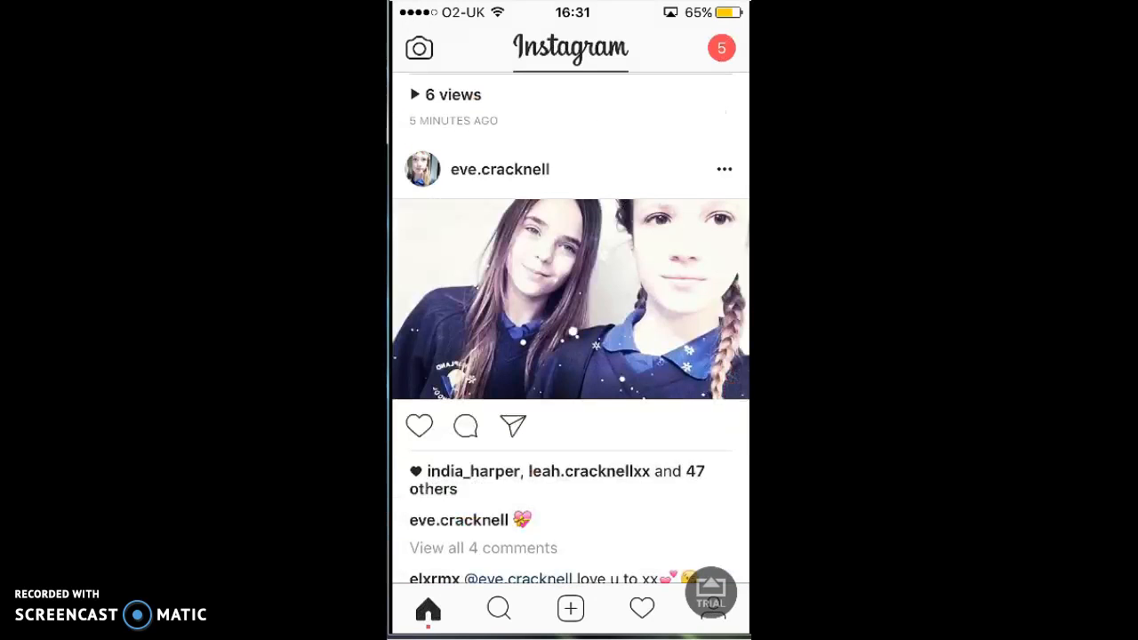
scroll("down", 3)
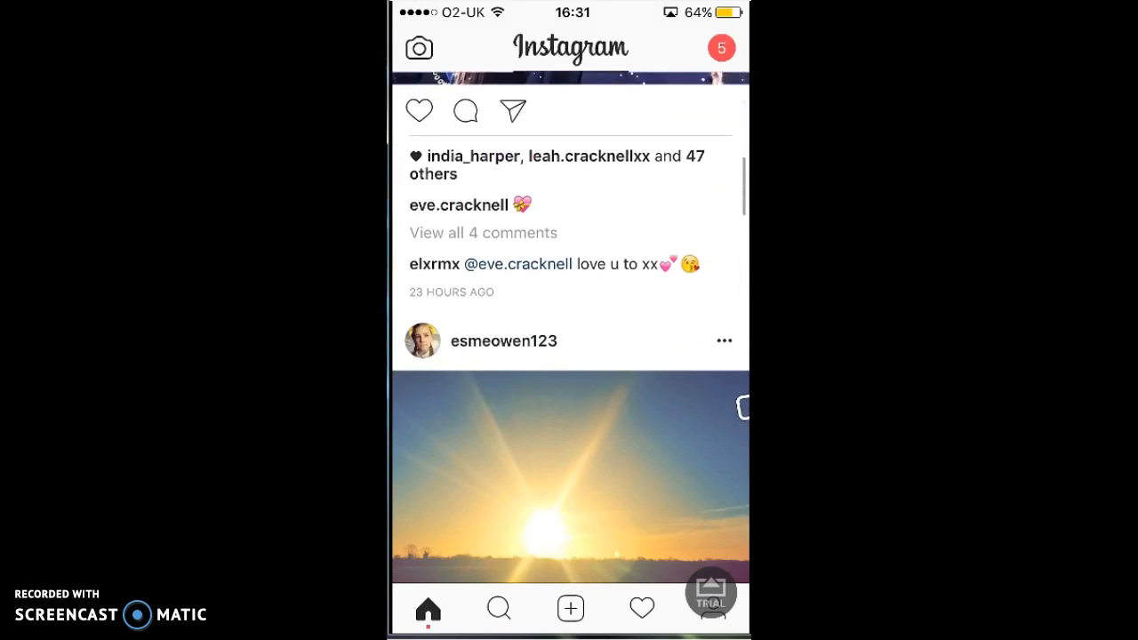
scroll("down", 3)
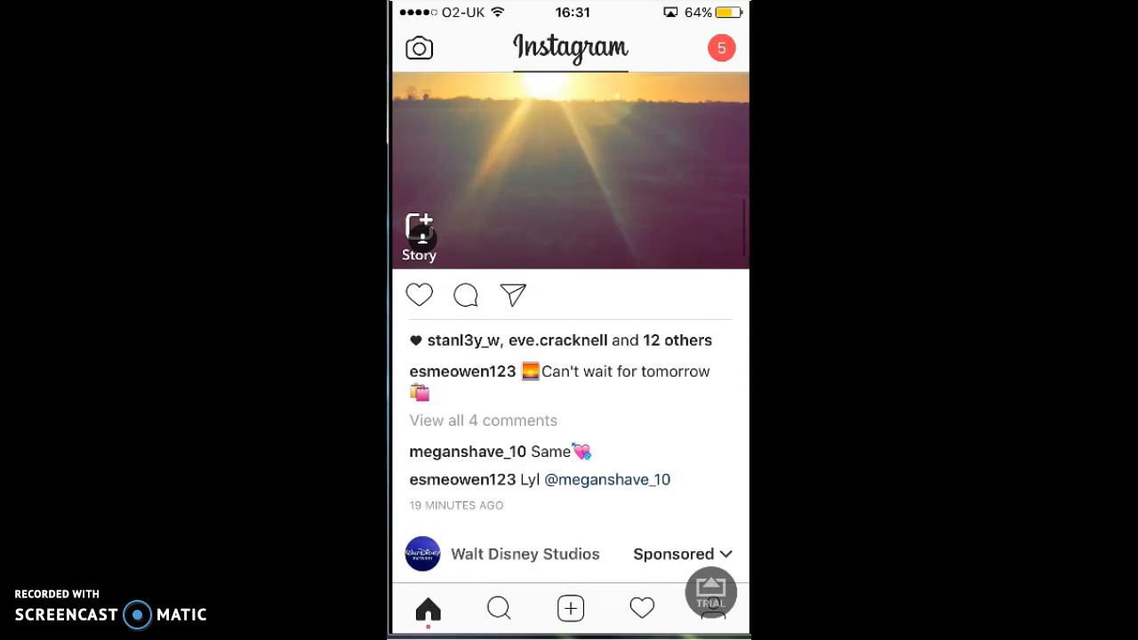
scroll("down", 3)
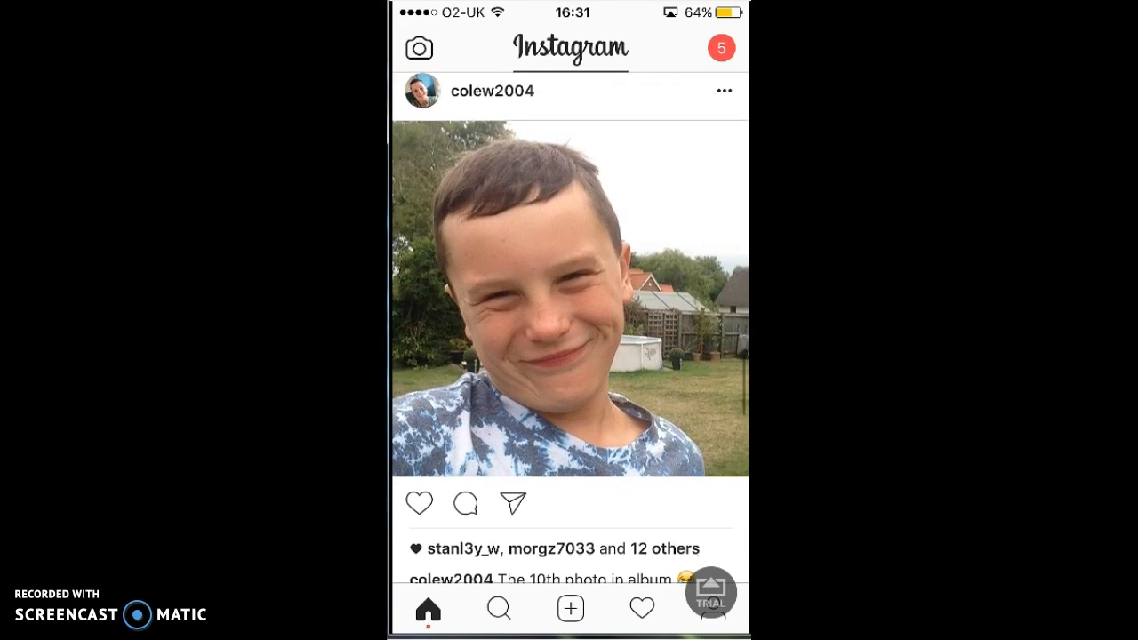
scroll("down", 3)
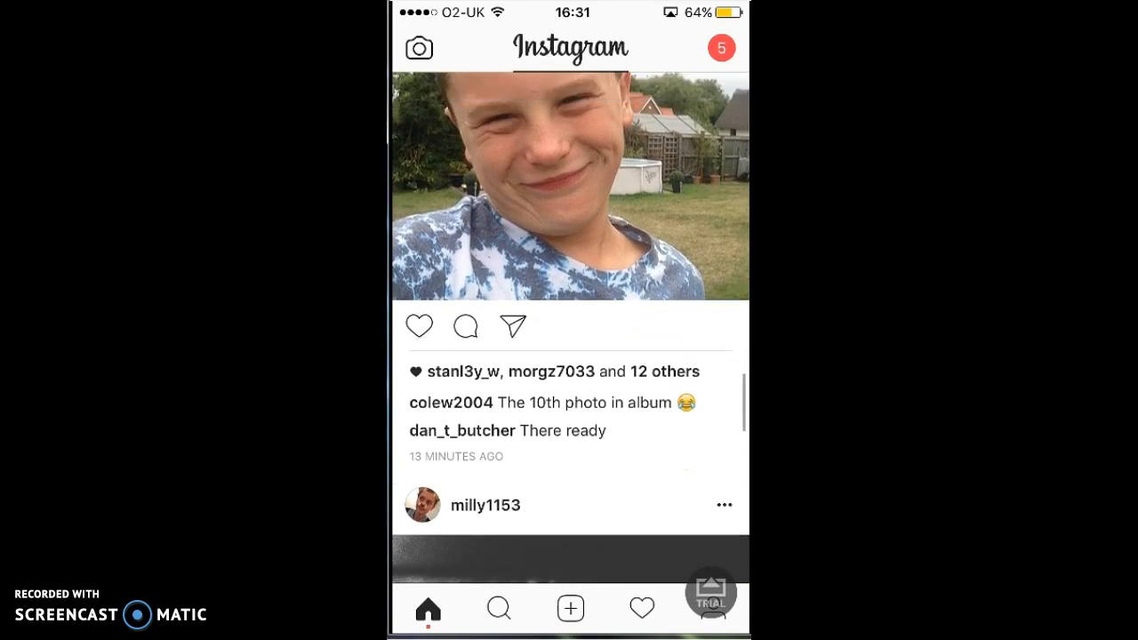
scroll("down", 3)
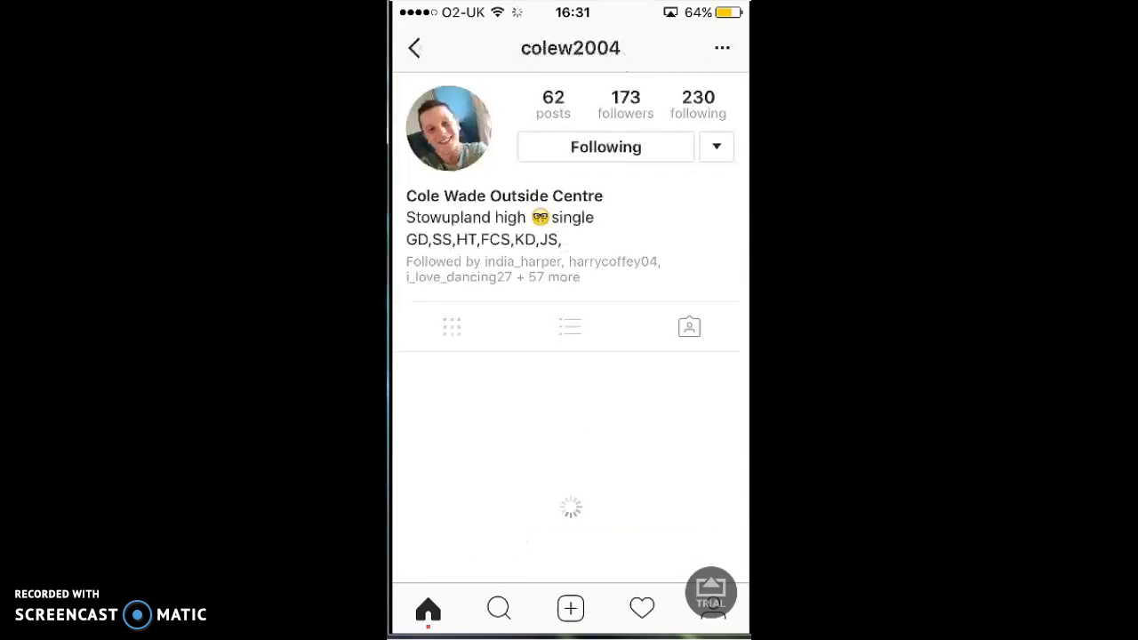
Open the 'shopping' group chat and begin typing 'I'm recording a YouTube video'
left_click(451, 327)
type("I'm recording a YouTube")
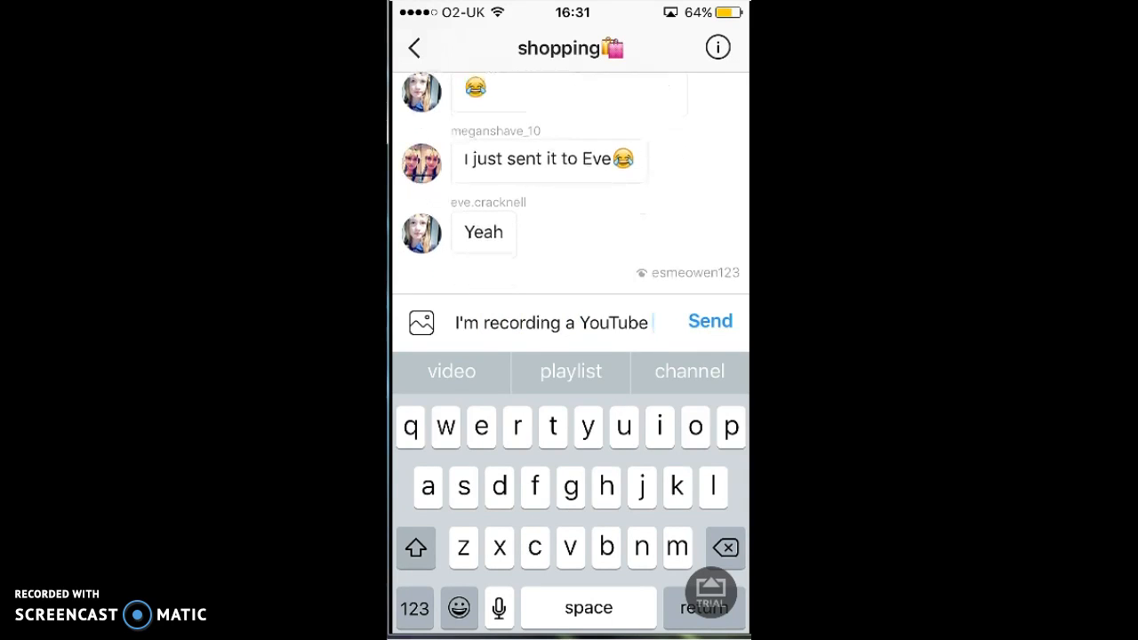
Send the messages about recording a YouTube video to the shopping group
left_click(709, 321)
type("So t")
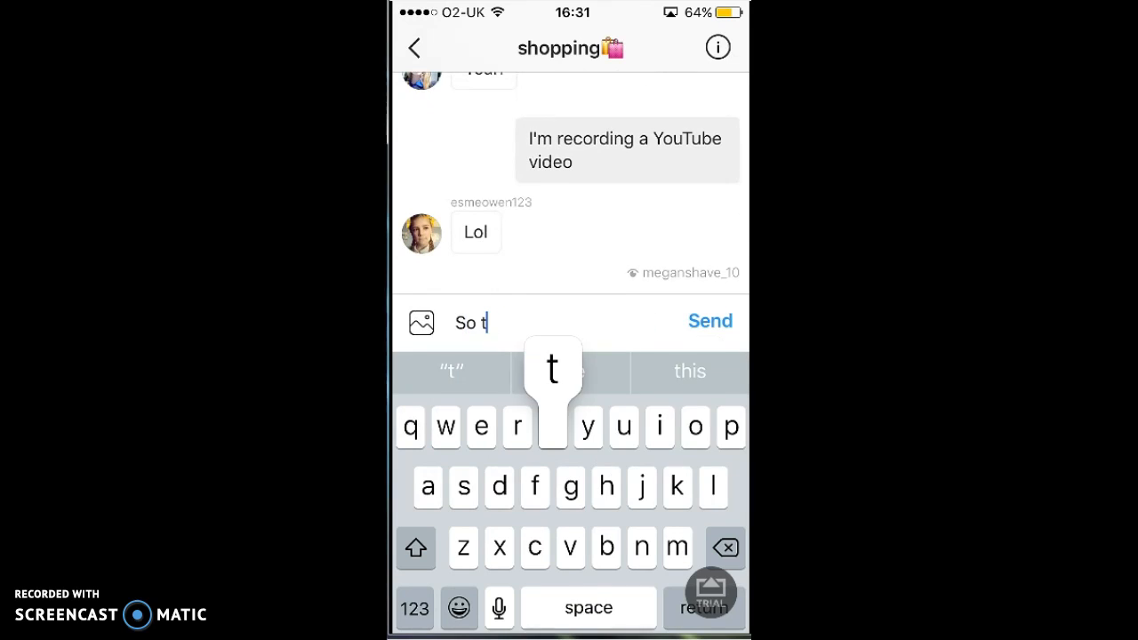
type("roub")
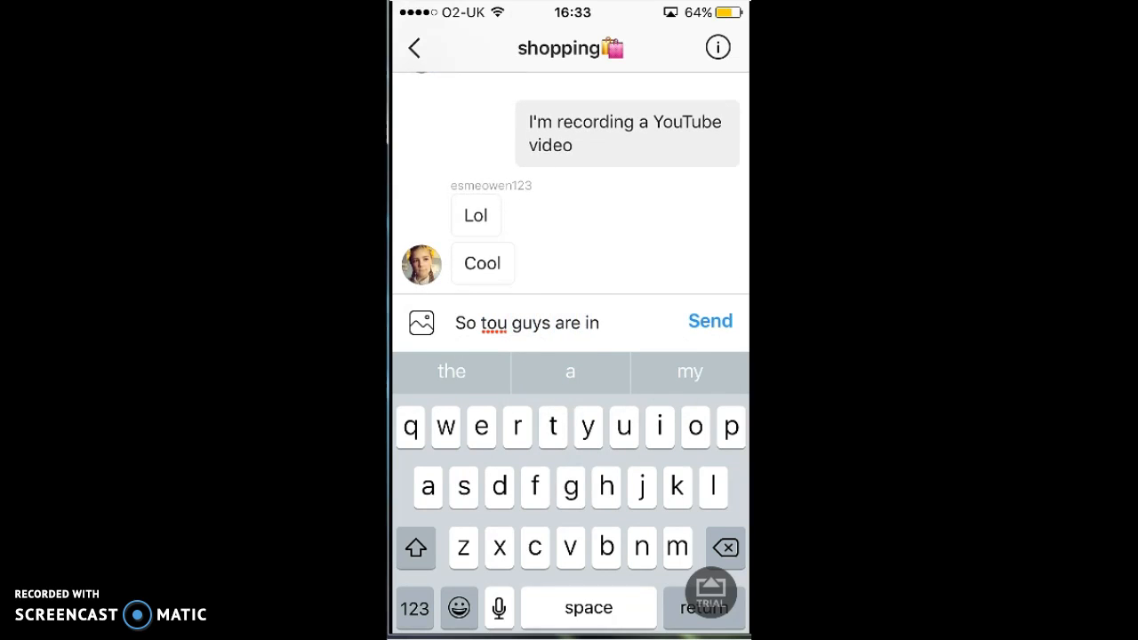
left_click(710, 321)
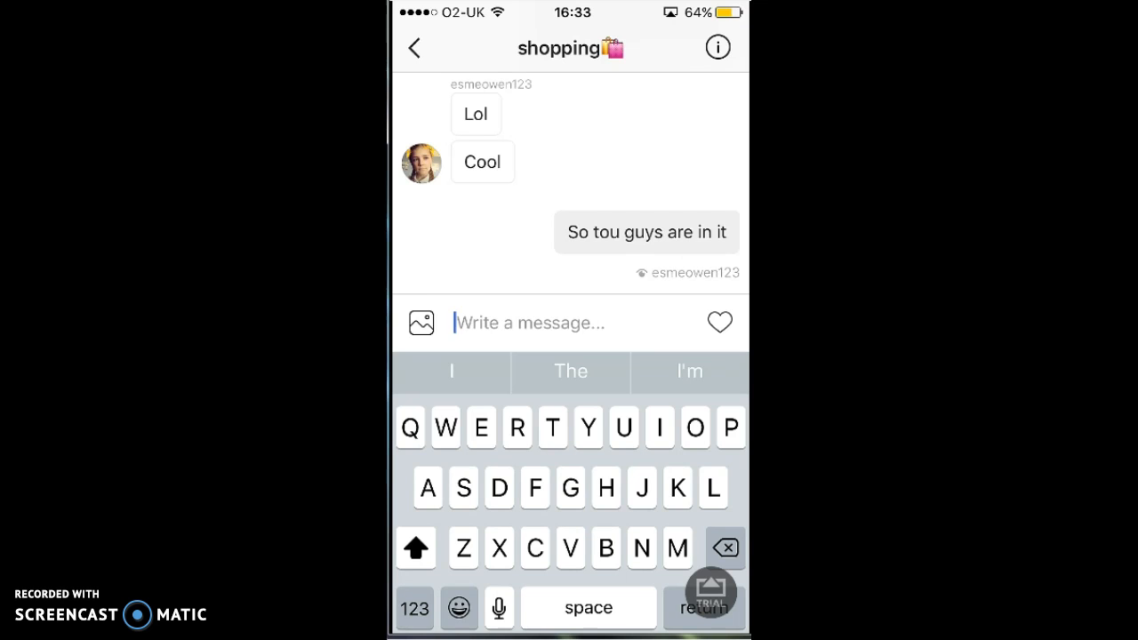
Pick the purple devil emoji from the emoji keyboard and send it
left_click(460, 608)
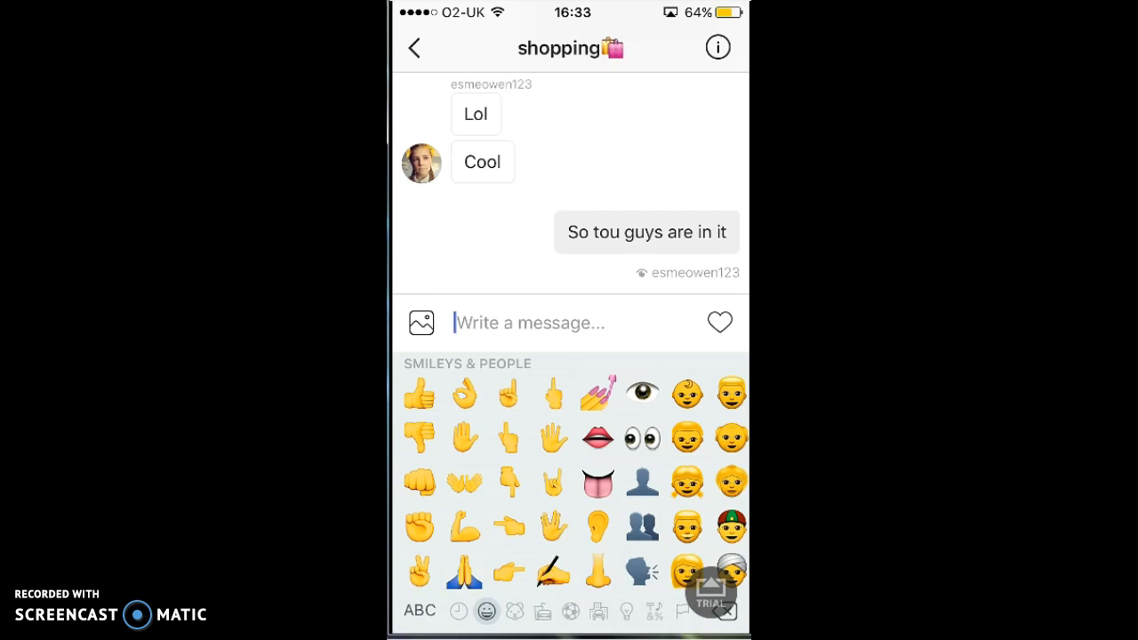
left_click(458, 611)
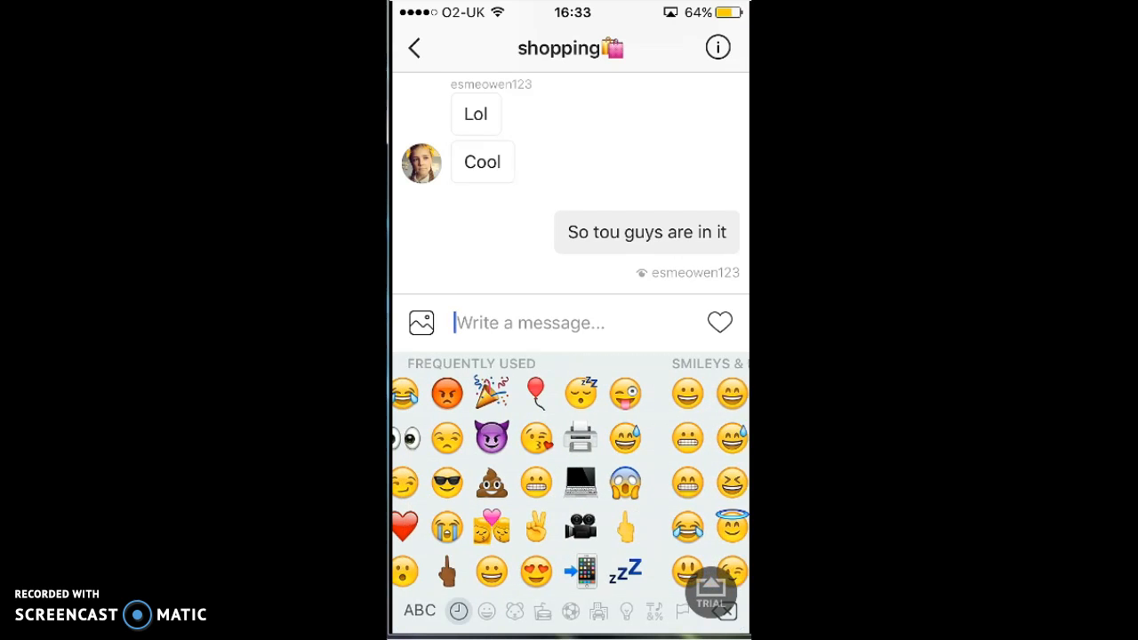
left_click(515, 437)
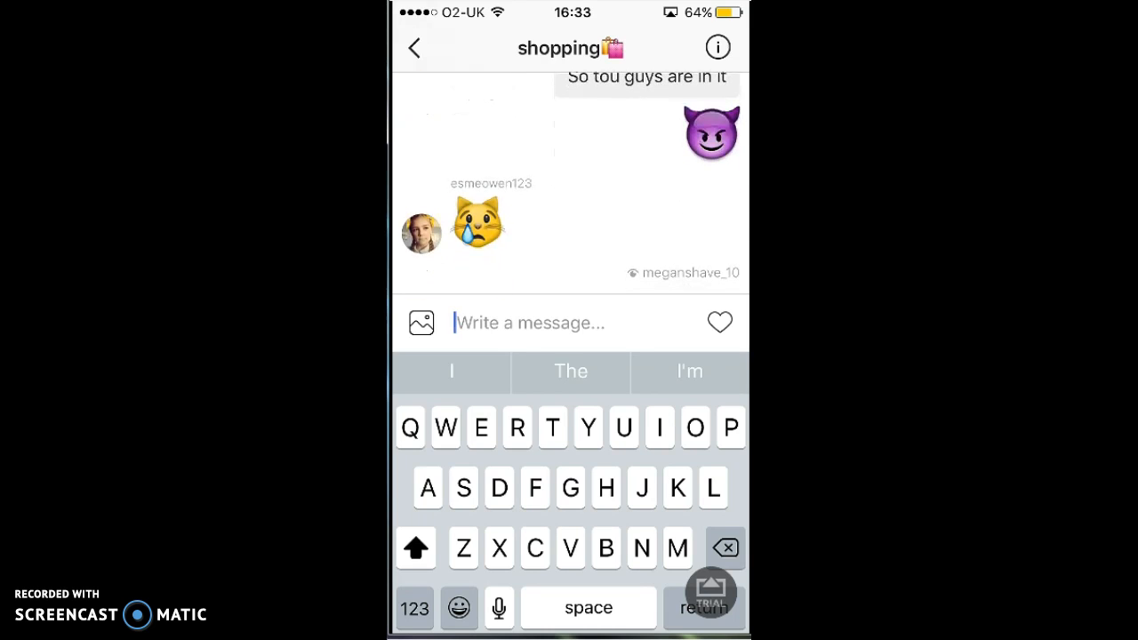
left_click(717, 48)
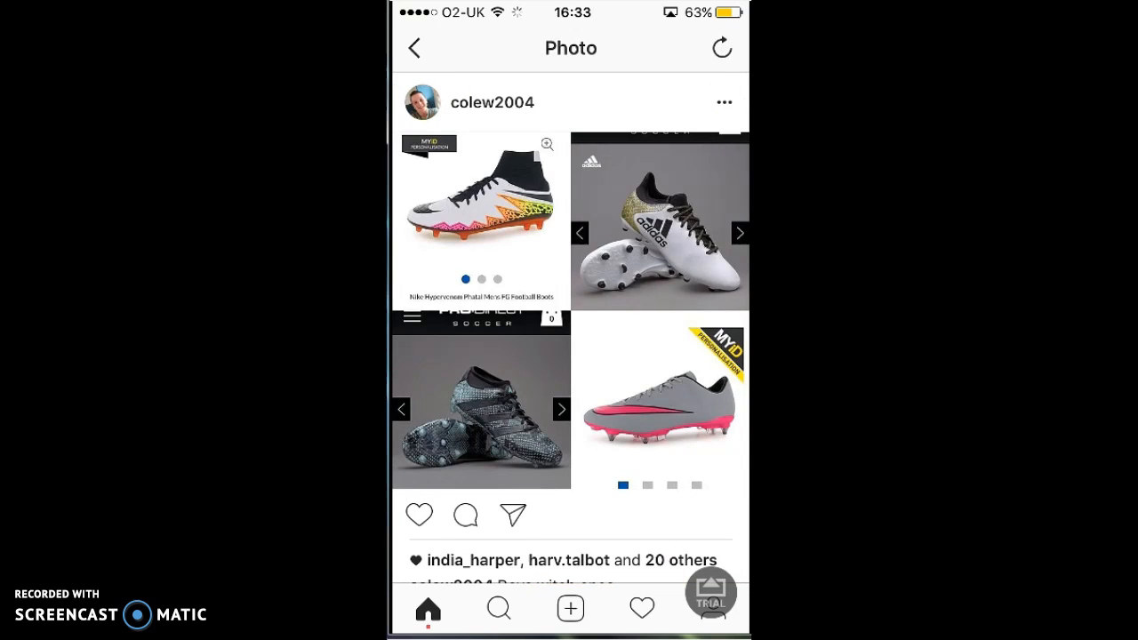
Visit the football boots poster's profile, then return Home and scroll the feed
left_click(491, 102)
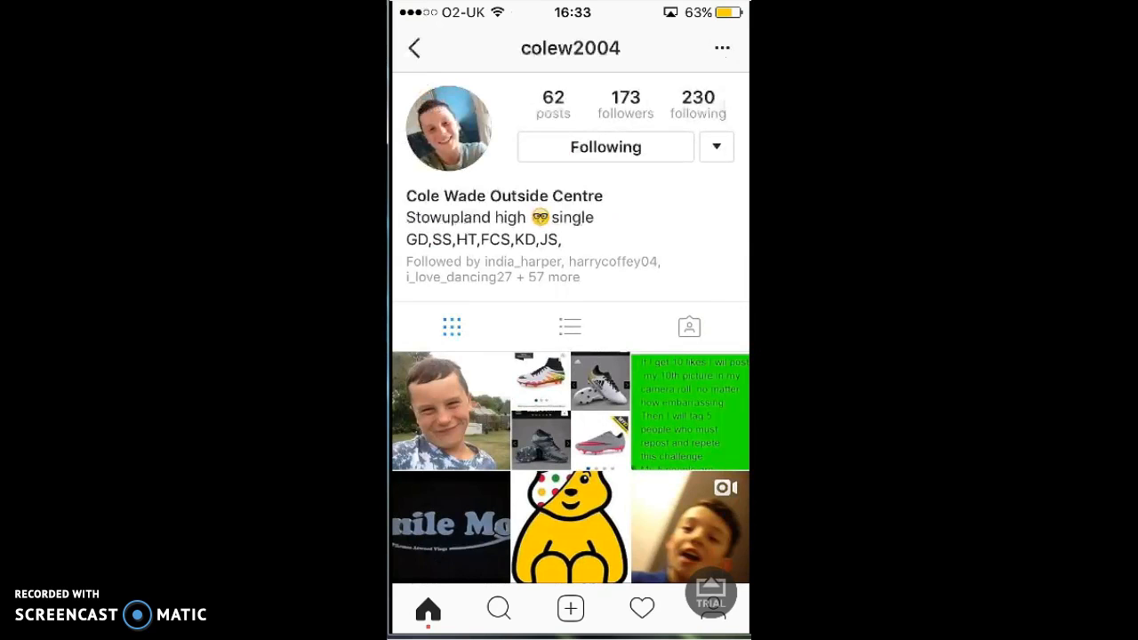
left_click(429, 608)
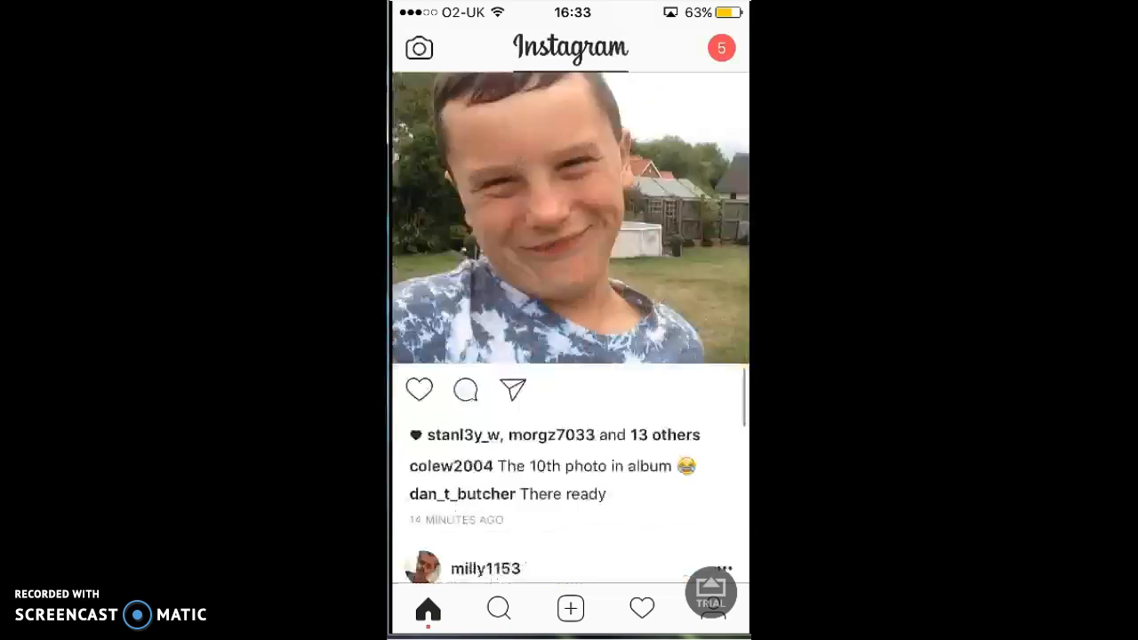
scroll("down", 3)
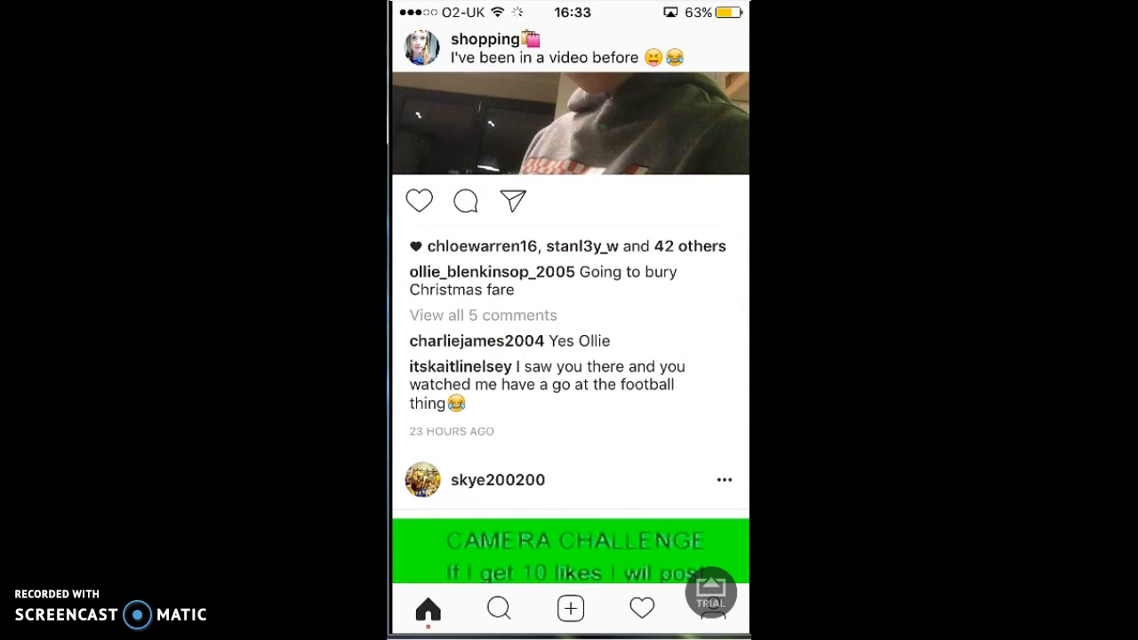
Open the shopping group's new message and reply 'Yes you have'
left_click(513, 200)
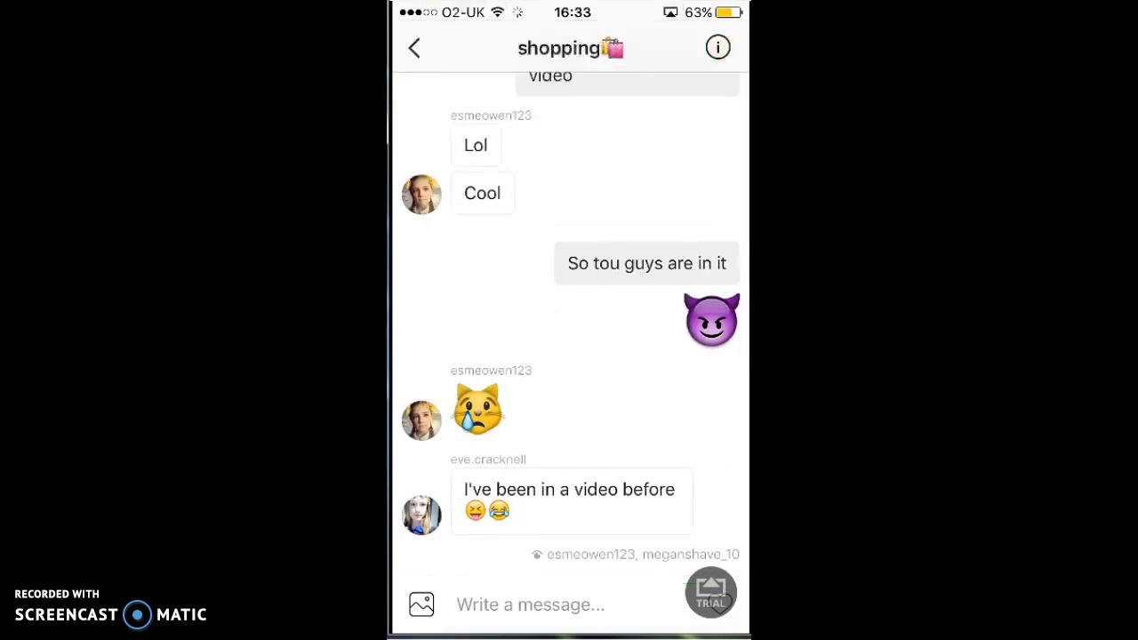
type("Yes")
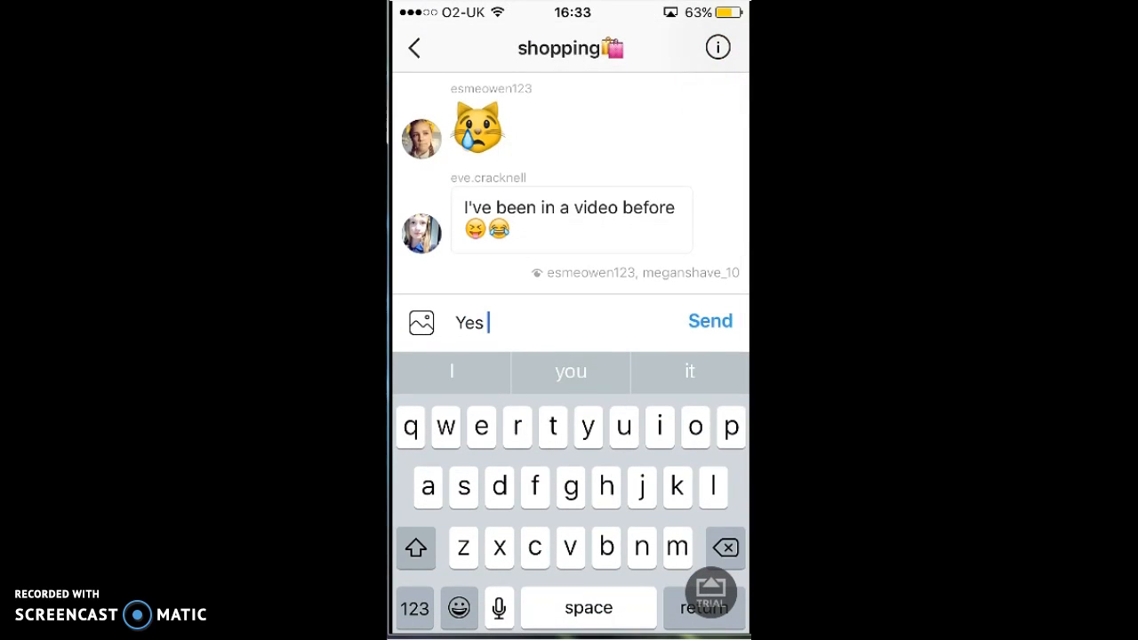
type("you have")
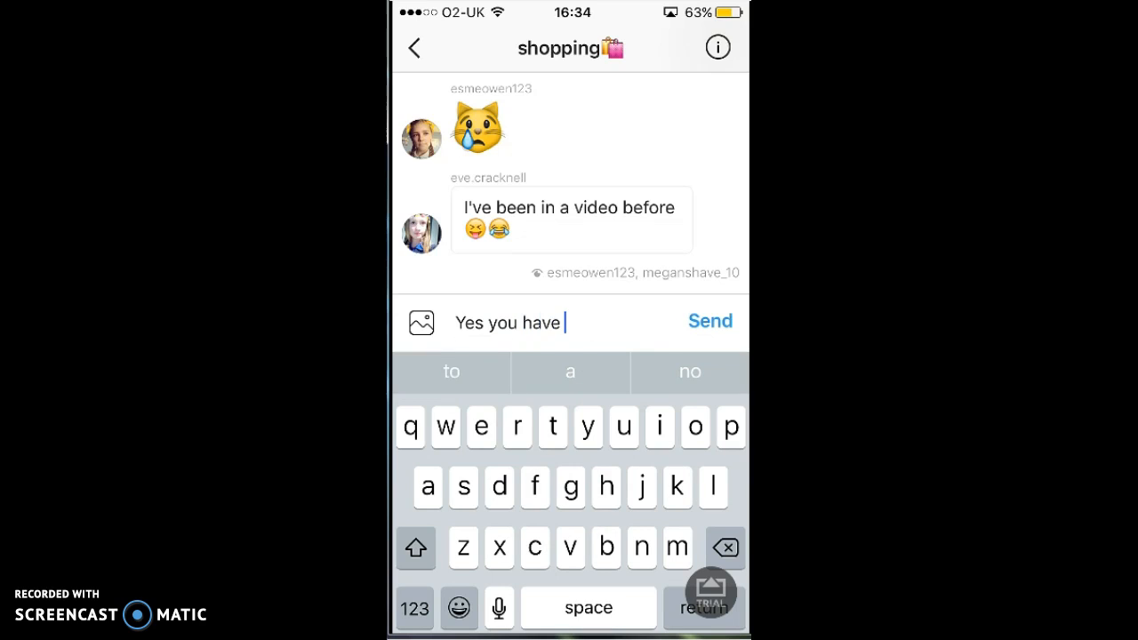
left_click(710, 321)
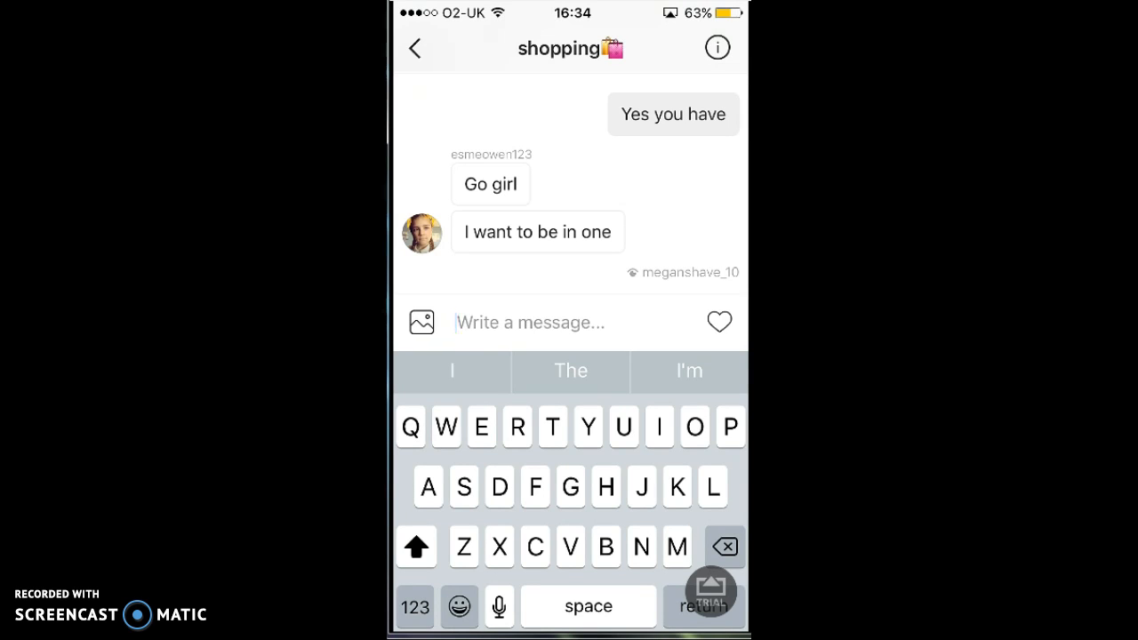
Send the 'Well you are…' message about recording the phone screen
type("Well")
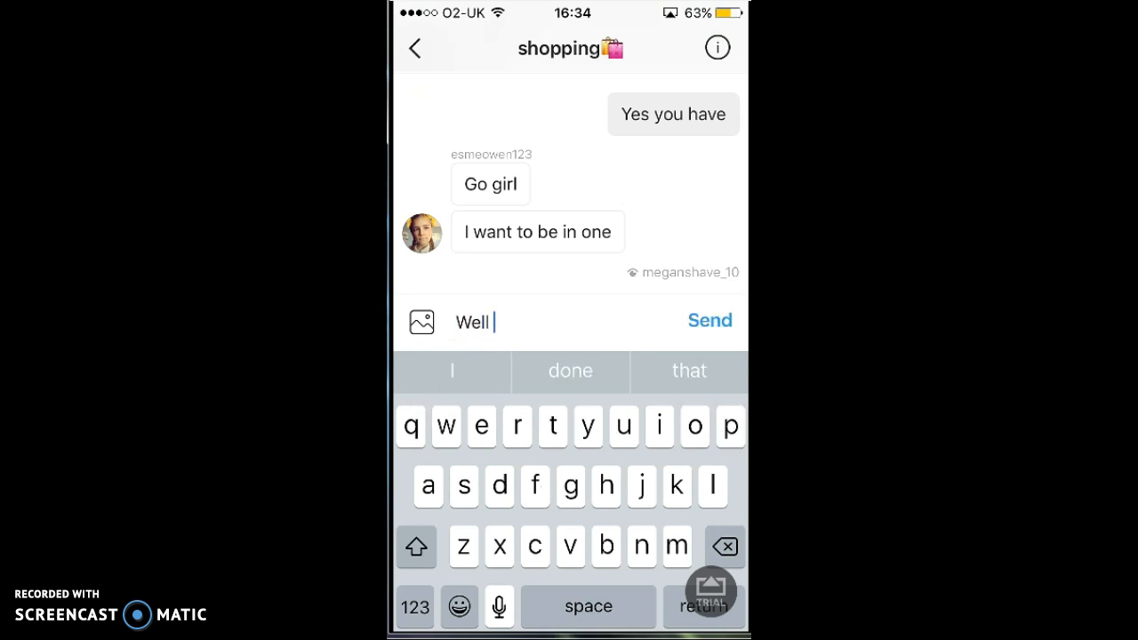
type("you are in one now cos I'm recording my phone scr")
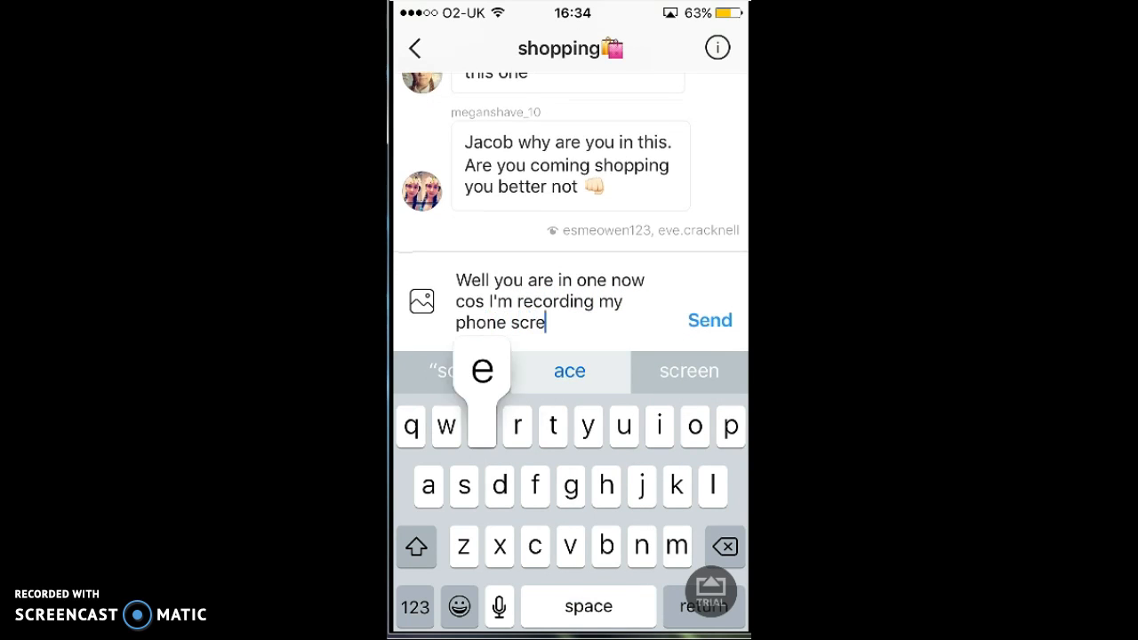
type("e")
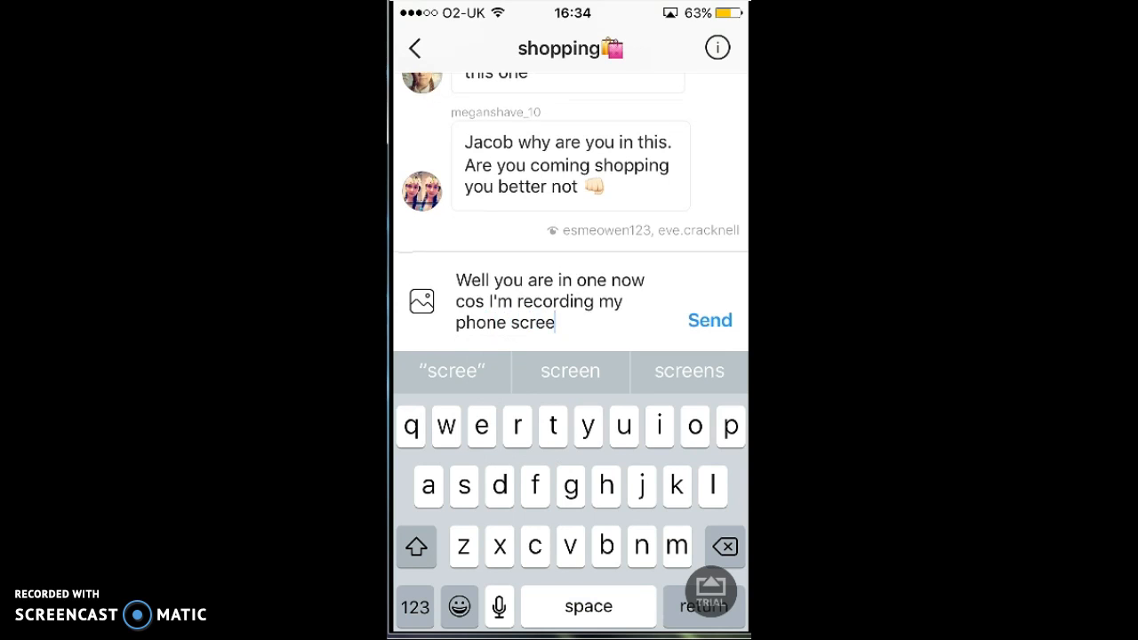
left_click(710, 320)
type("No I'm not")
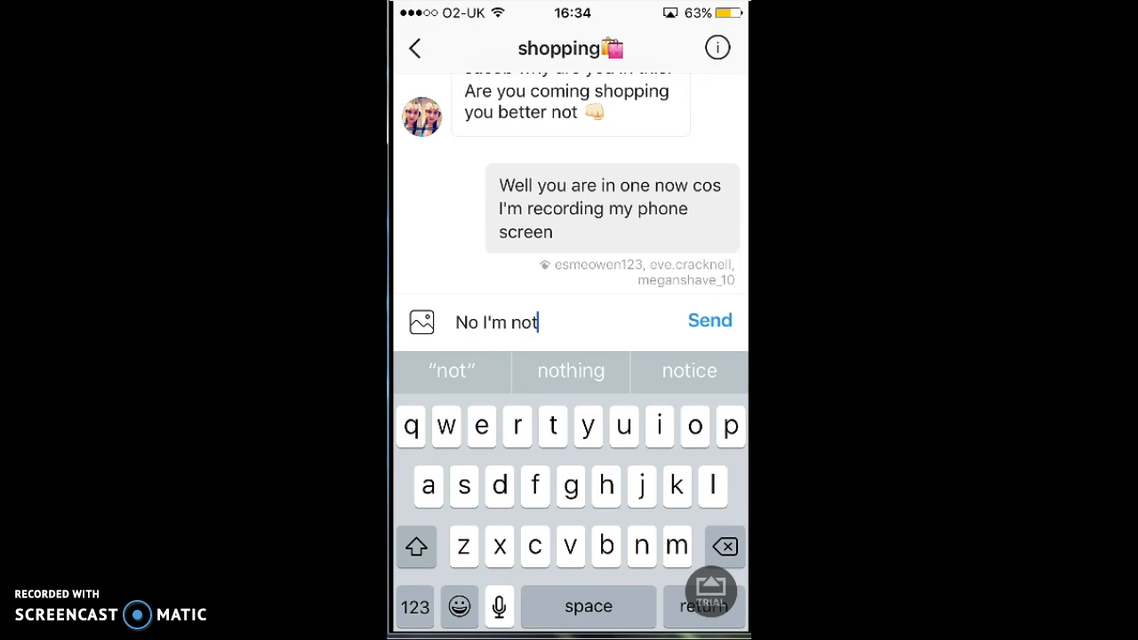
Send the not-going-shopping reply and 'You are in one'
type("going shopping")
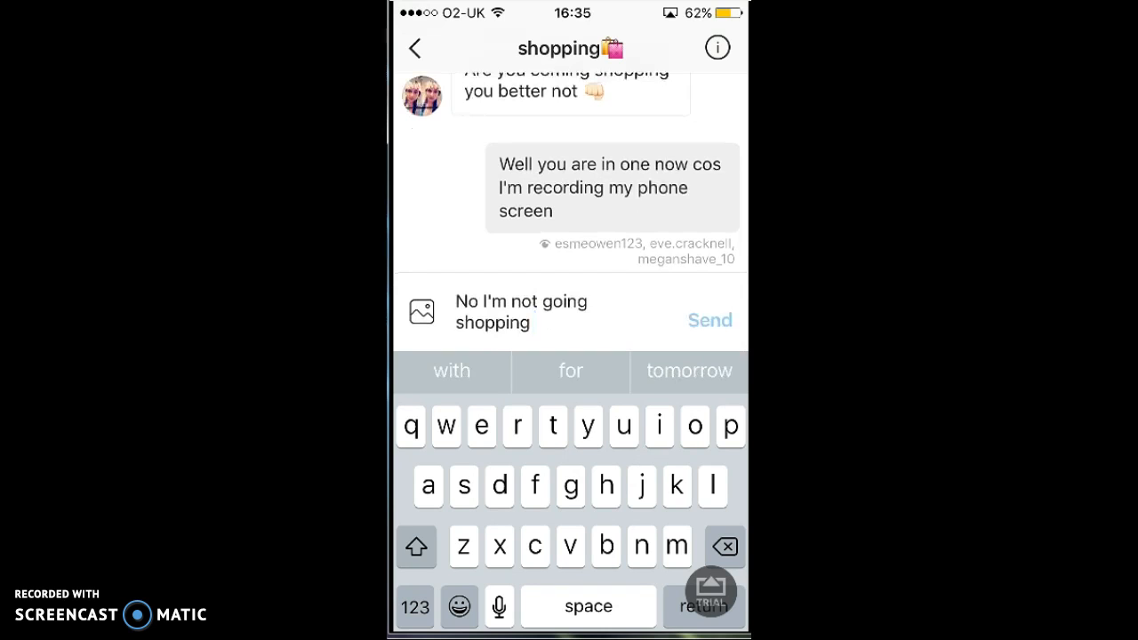
left_click(710, 320)
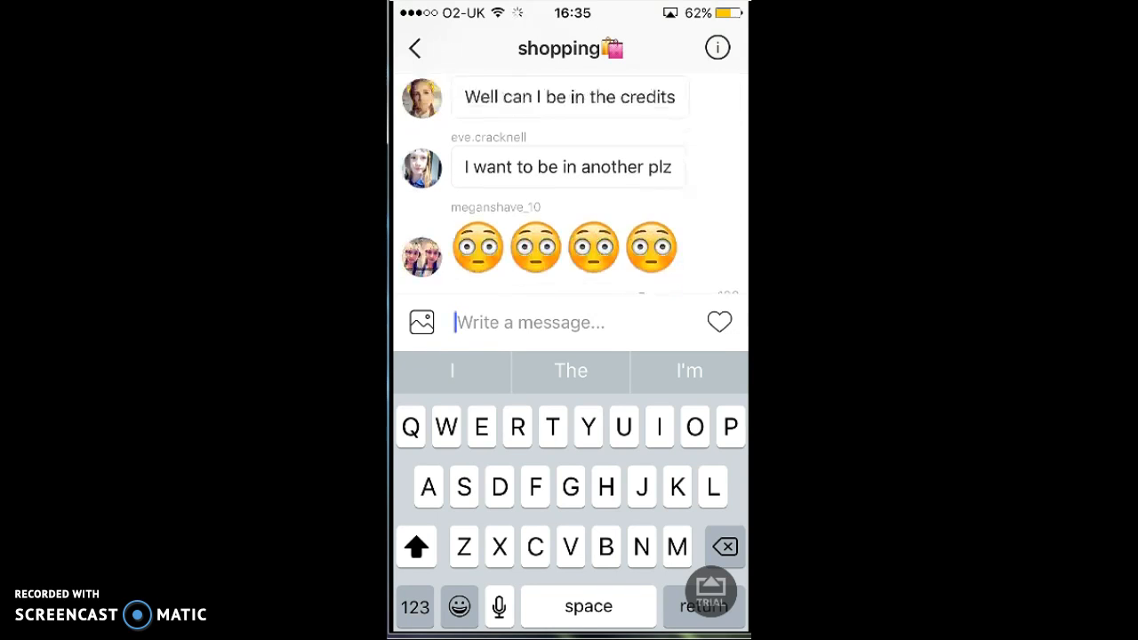
type("You are")
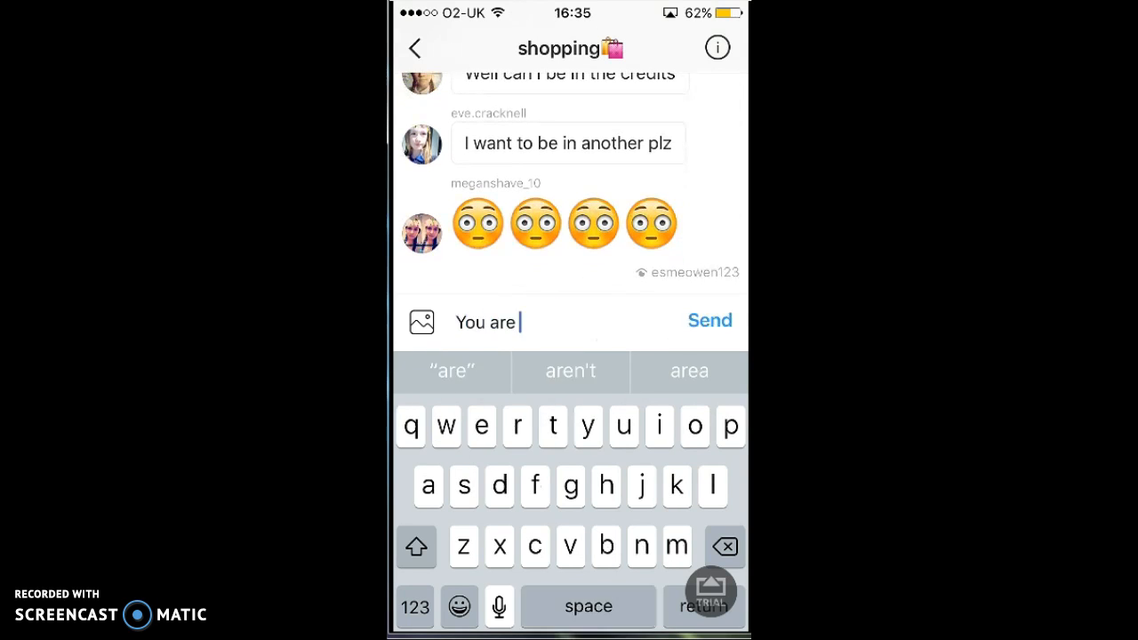
type("in one")
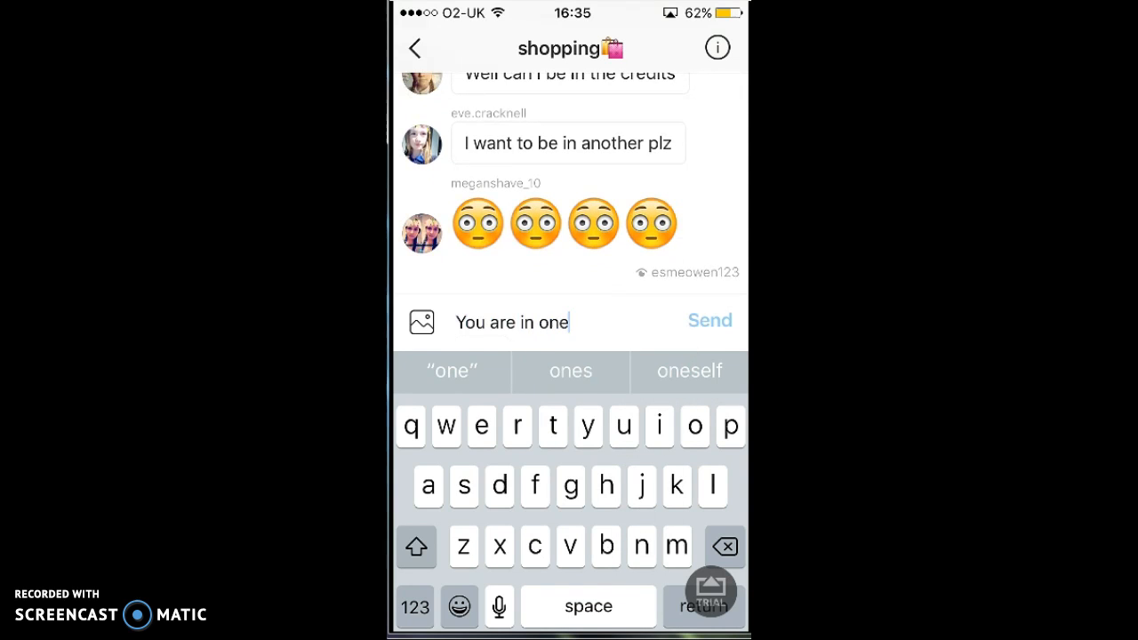
left_click(710, 321)
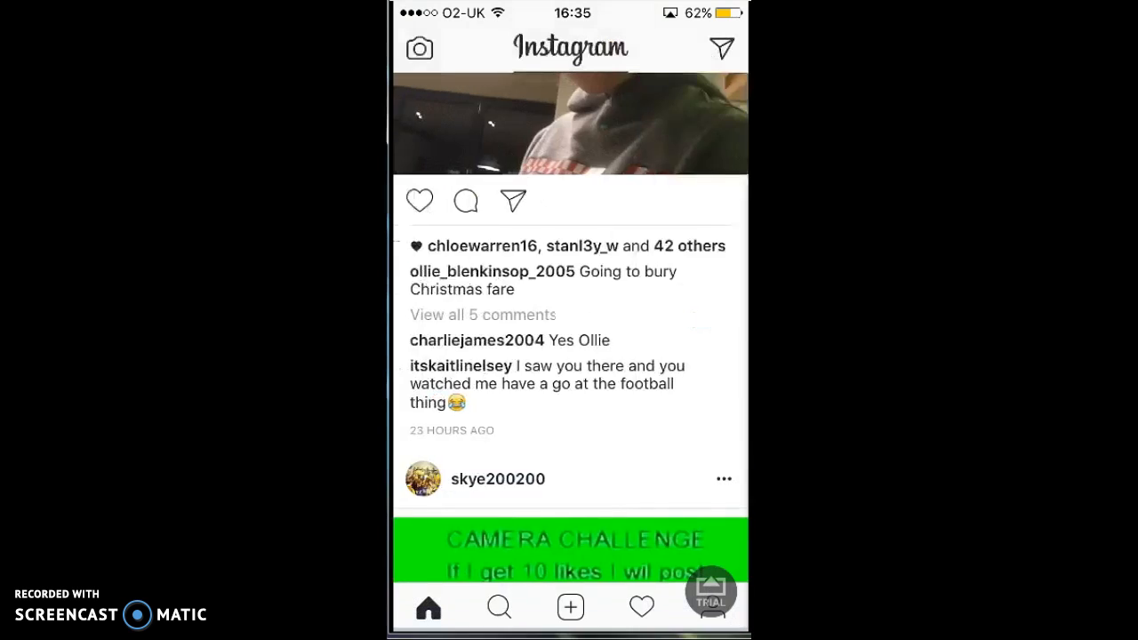
Leave Instagram for the iPhone's first home screen page
scroll("down", 3)
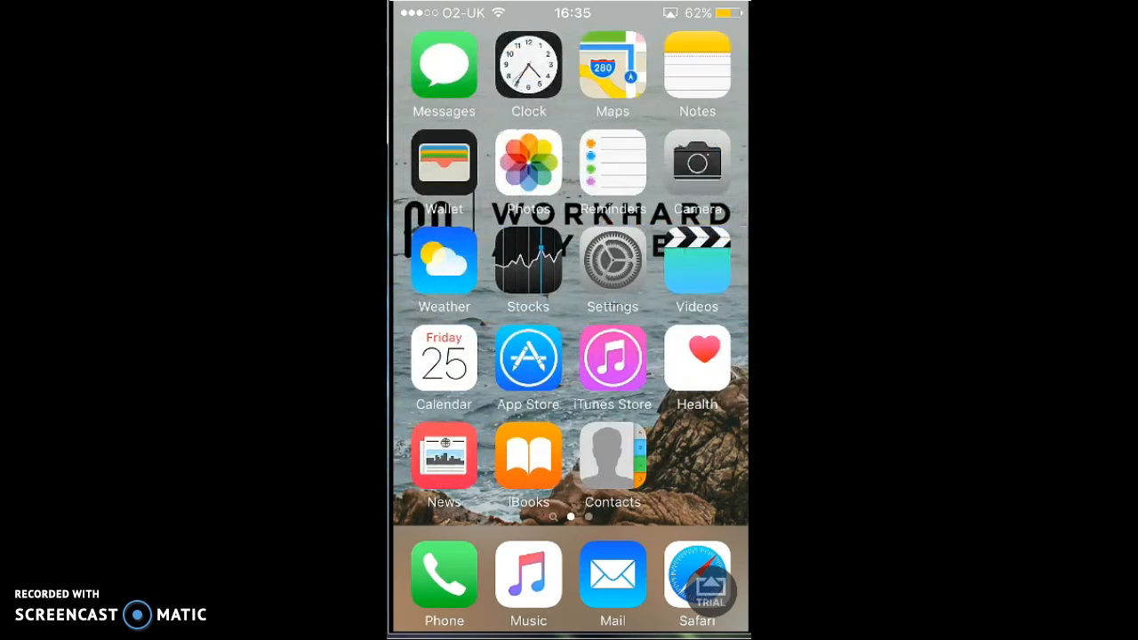
mouse_move(445, 633)
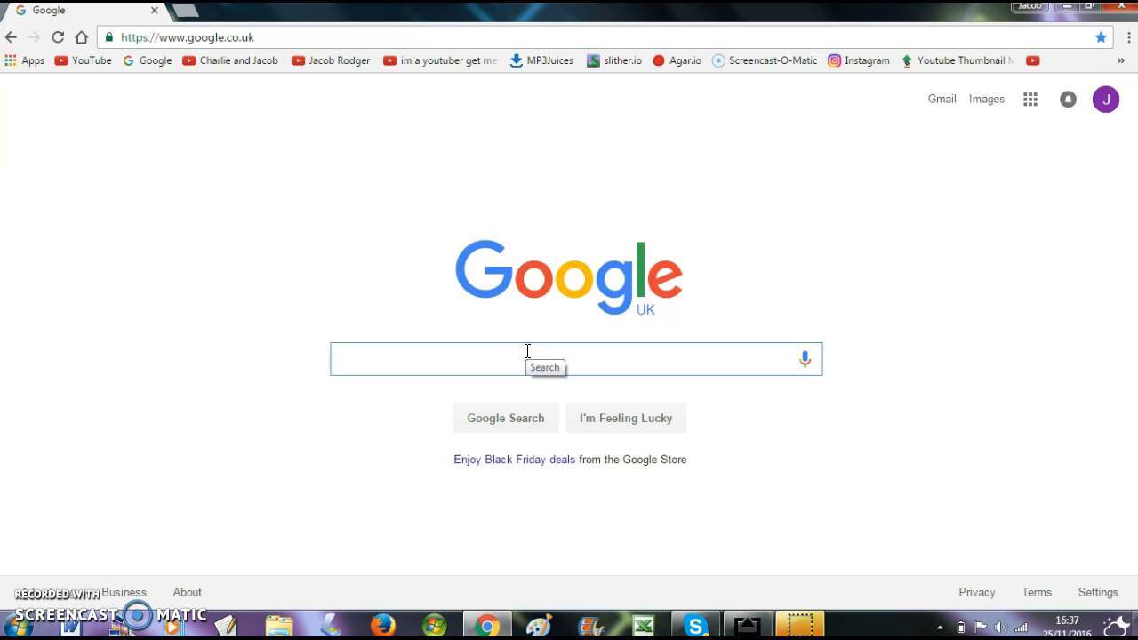
Search Google for airserver and open the official AirServer website result
type("airsever")
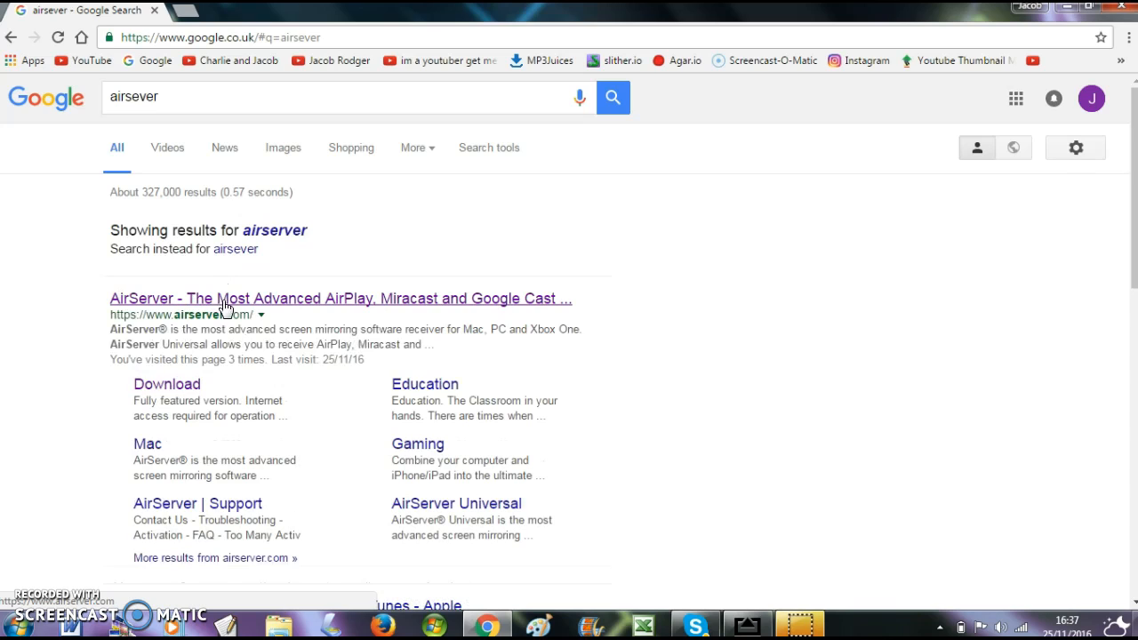
mouse_move(312, 304)
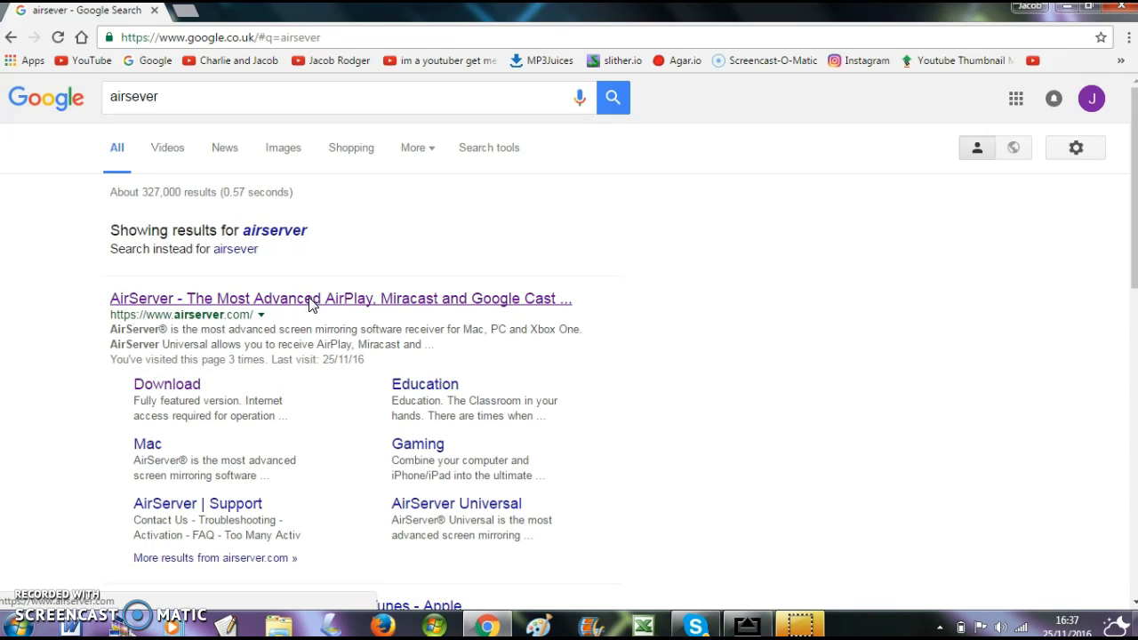
left_click(340, 299)
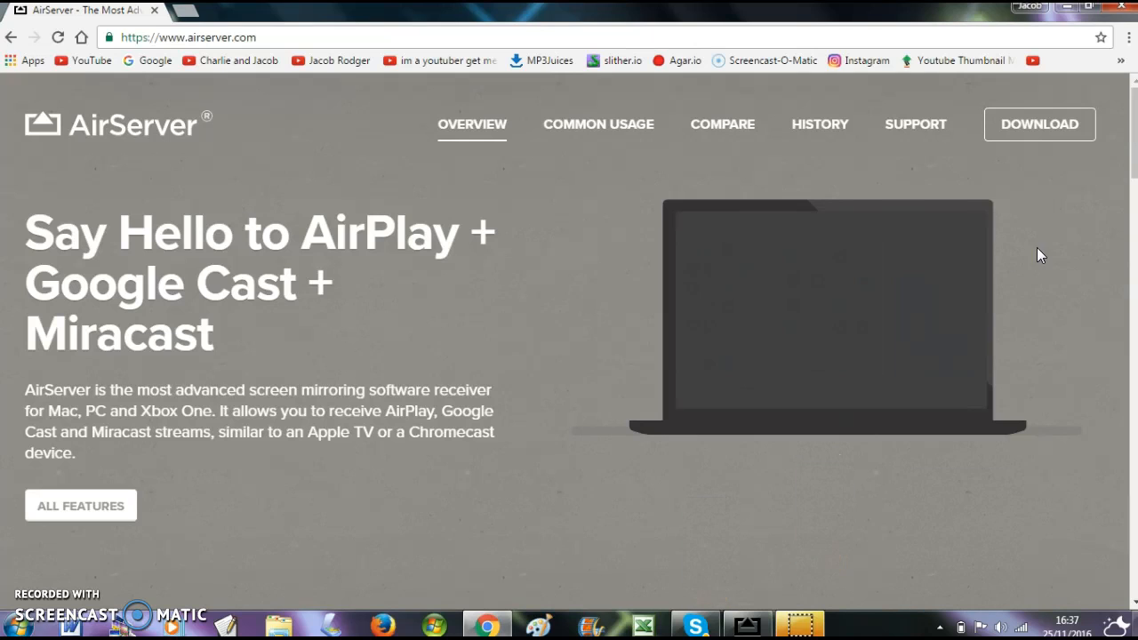
Go to airserver.com's DOWNLOAD page with the 7-day trial and licence options
left_click(1039, 124)
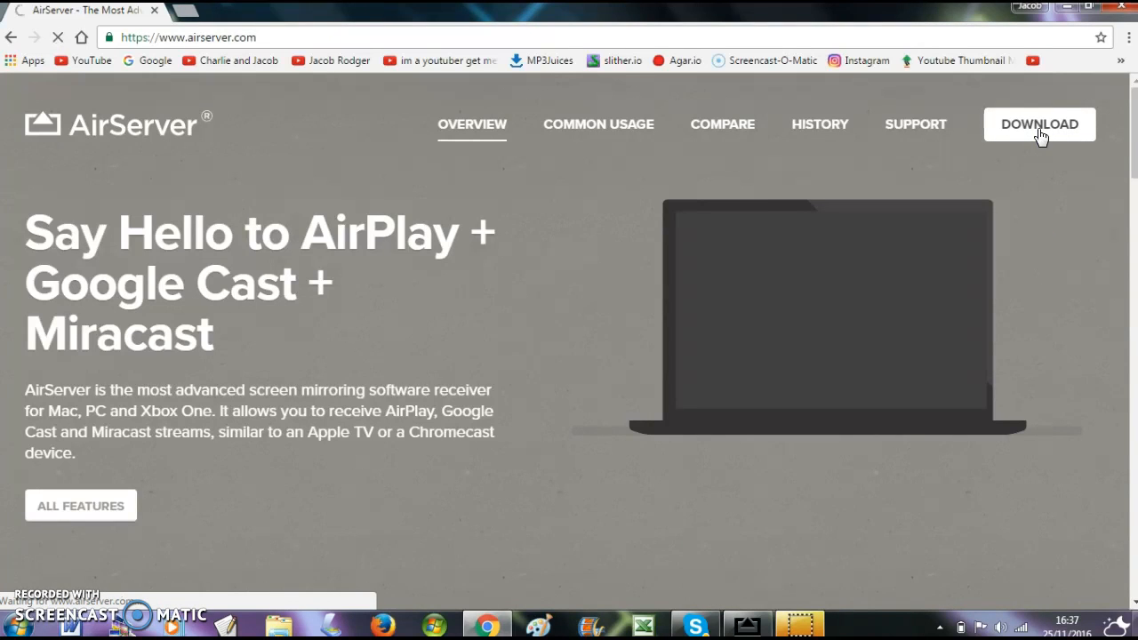
left_click(1040, 123)
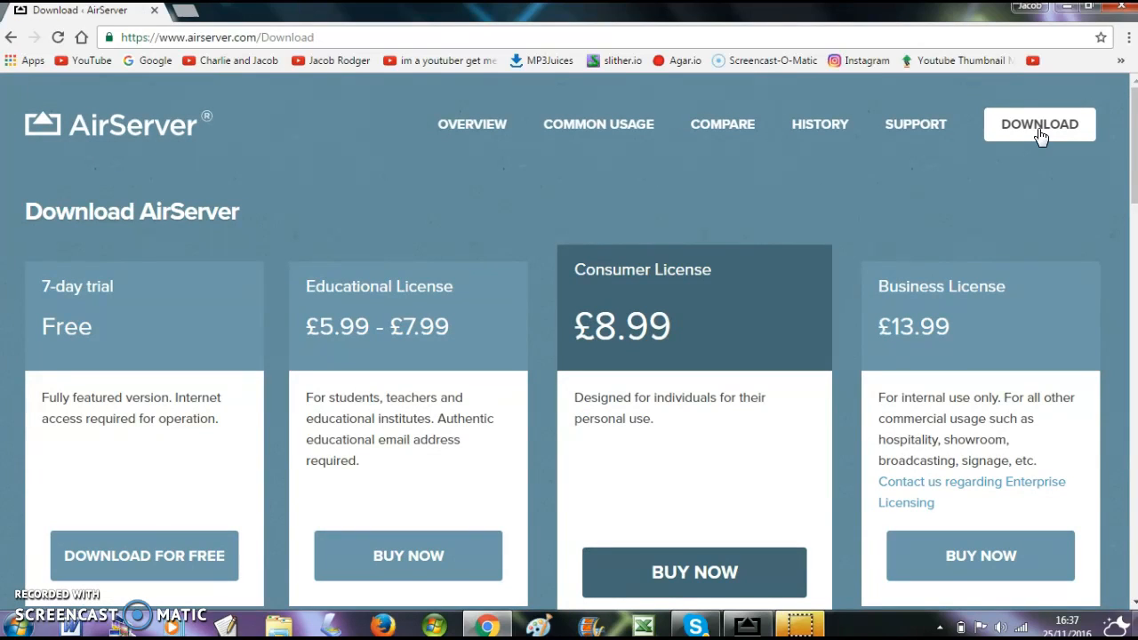
mouse_move(127, 336)
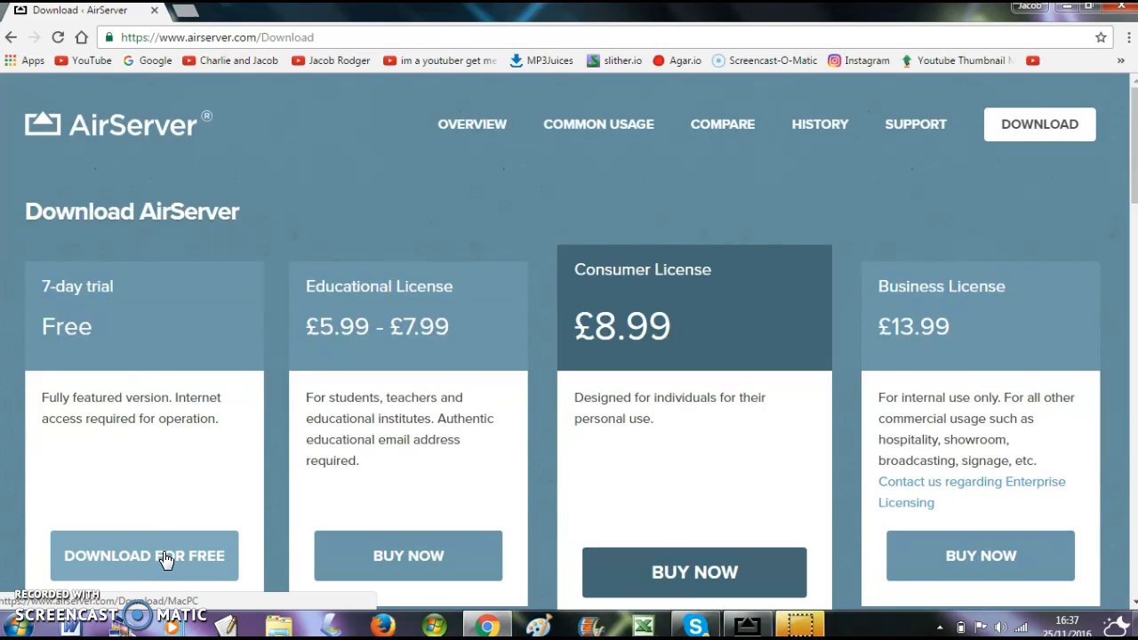
mouse_move(194, 540)
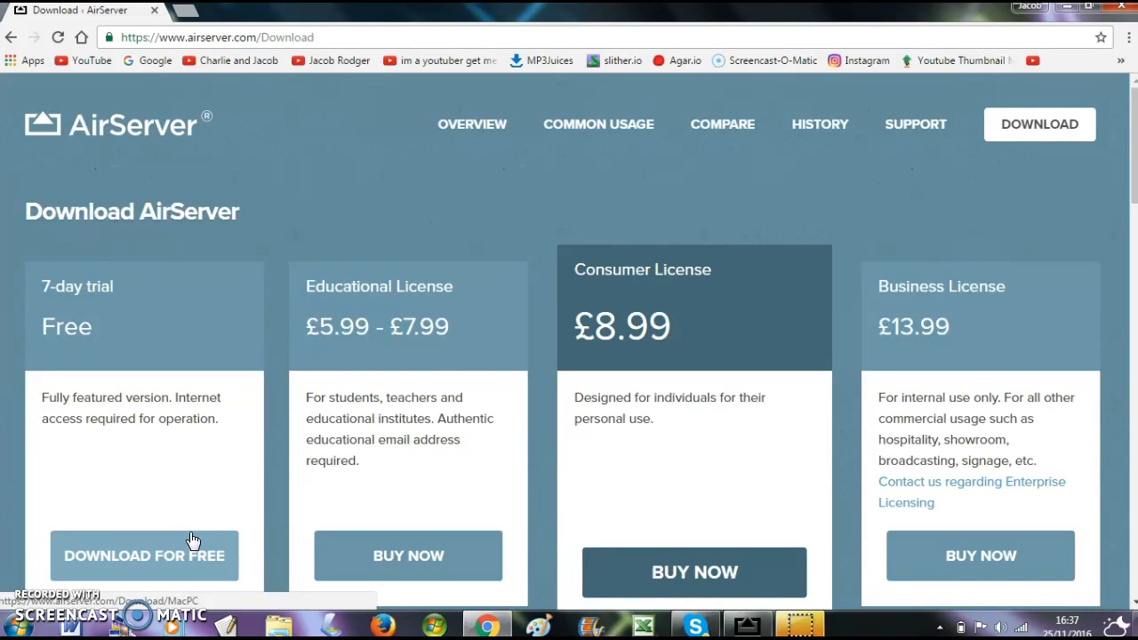
left_click(143, 556)
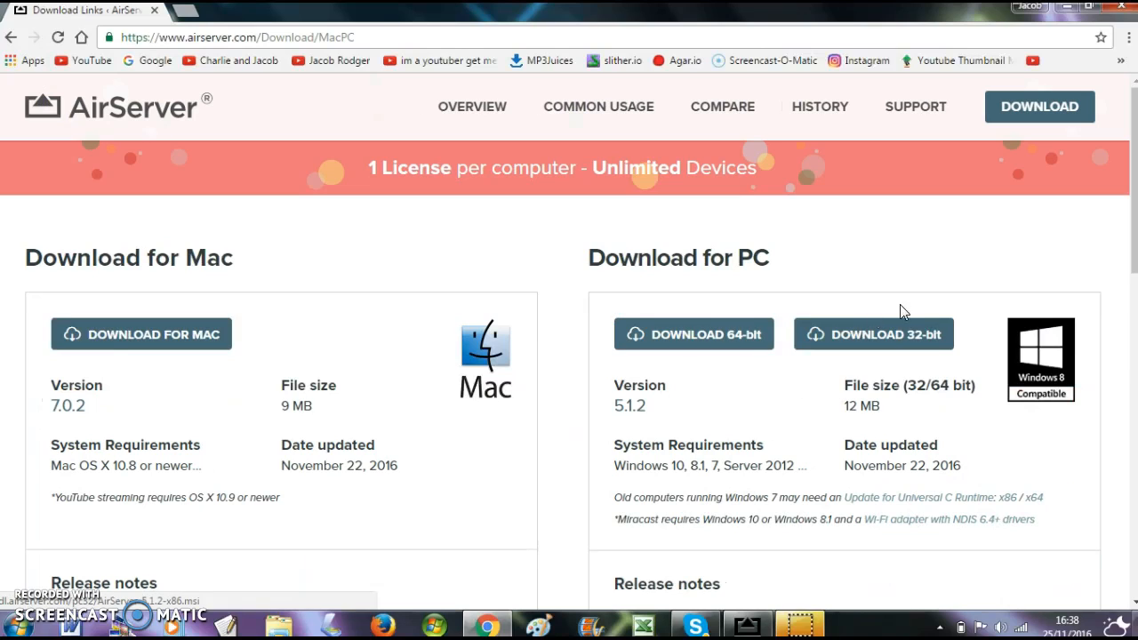
mouse_move(889, 333)
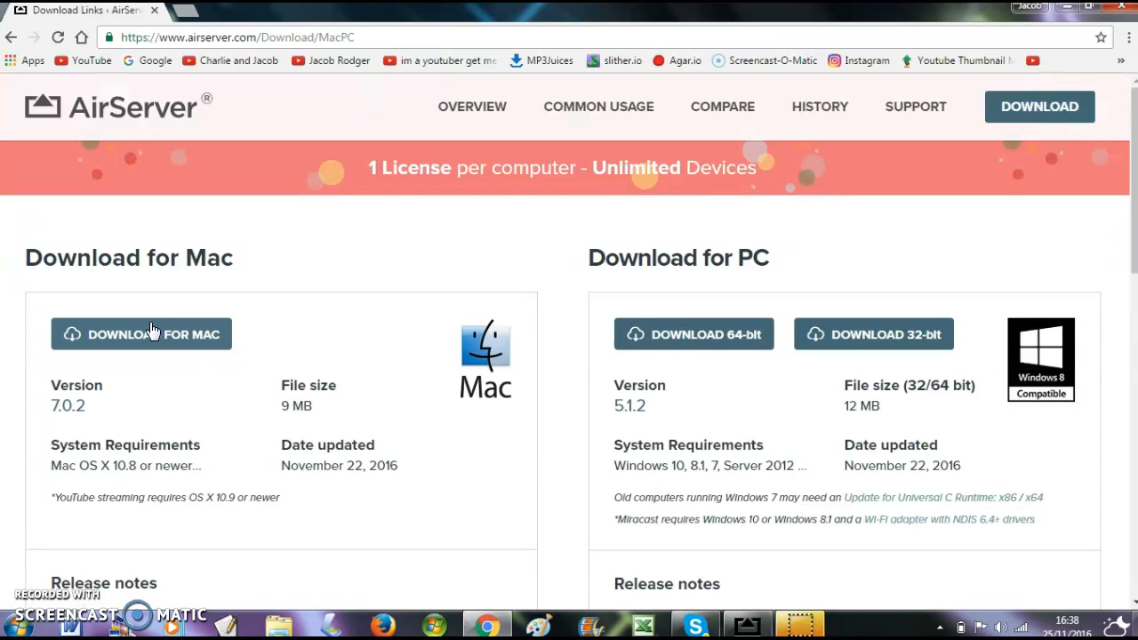
mouse_move(145, 364)
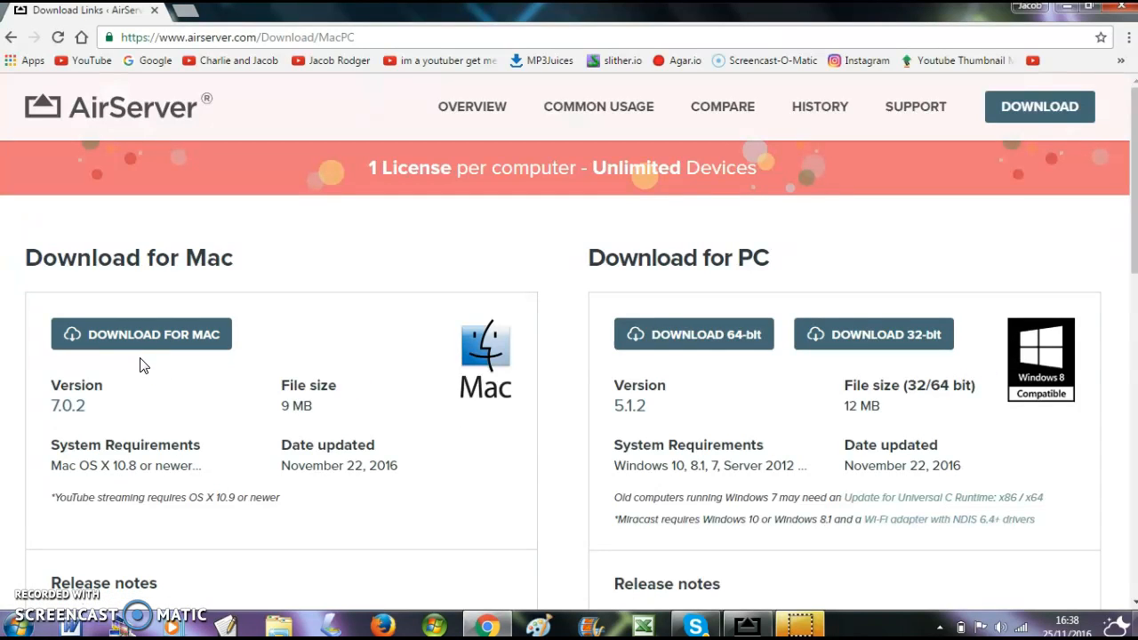
mouse_move(1034, 380)
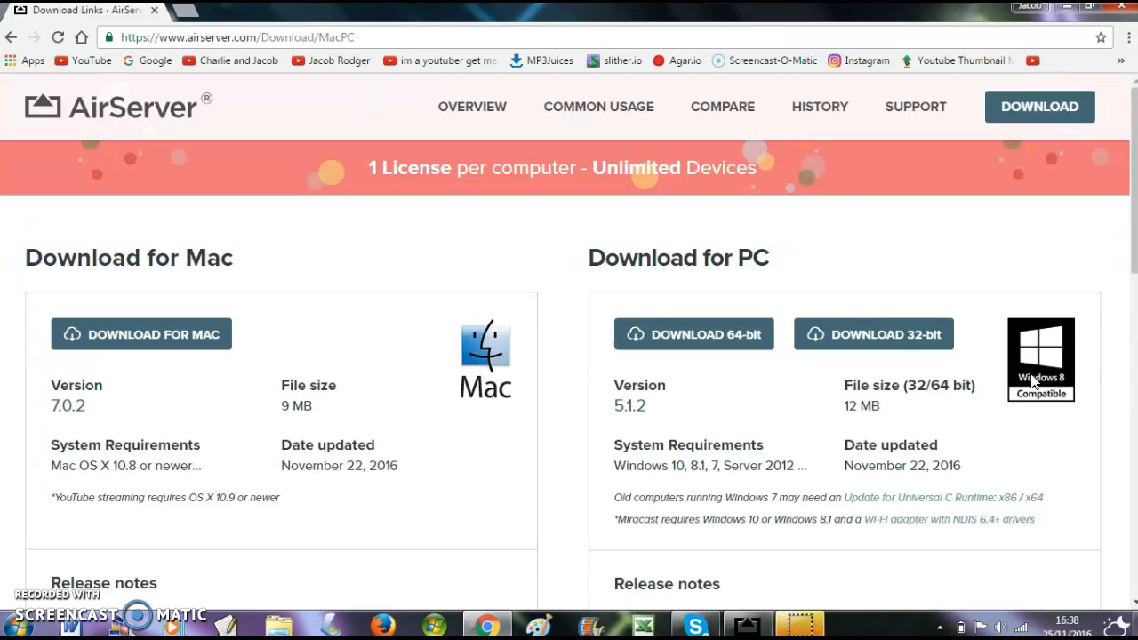
mouse_move(979, 459)
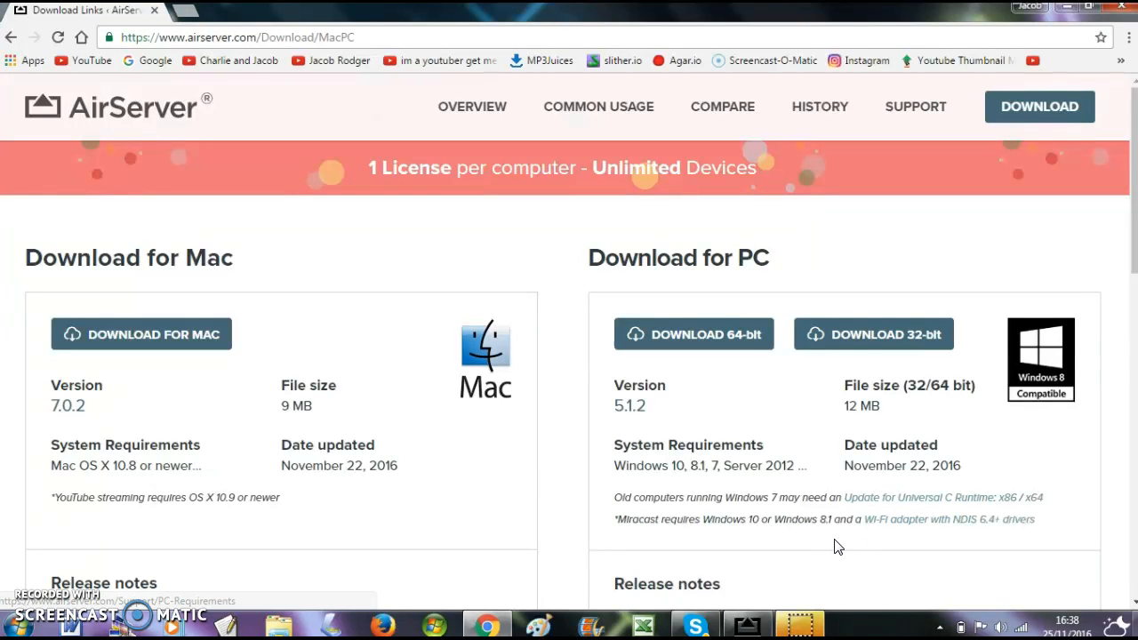
mouse_move(737, 539)
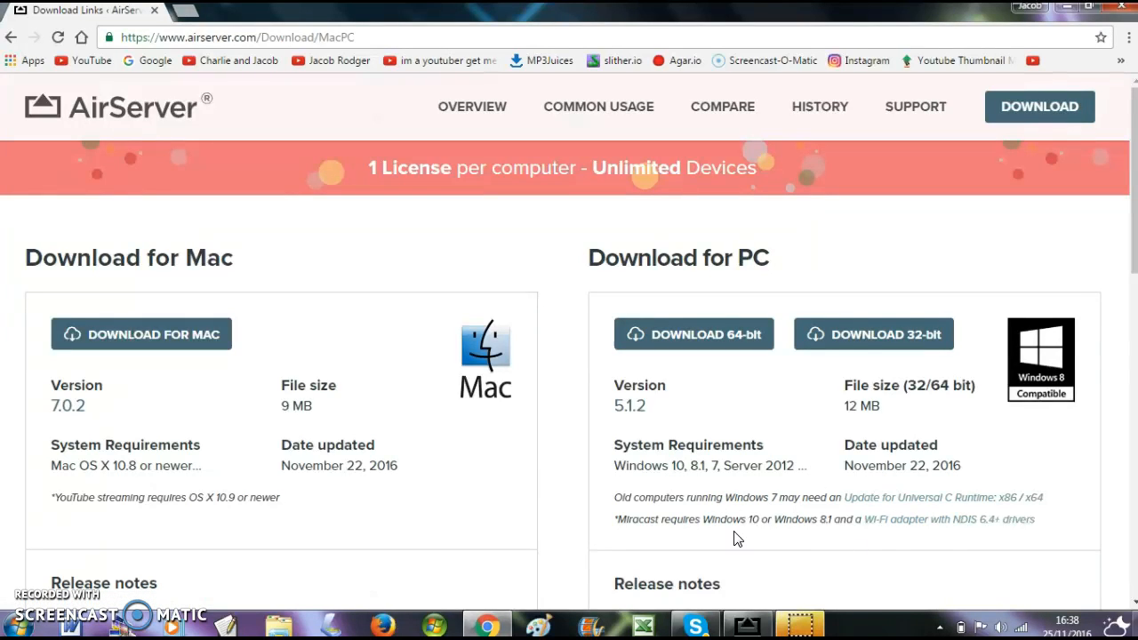
mouse_move(895, 504)
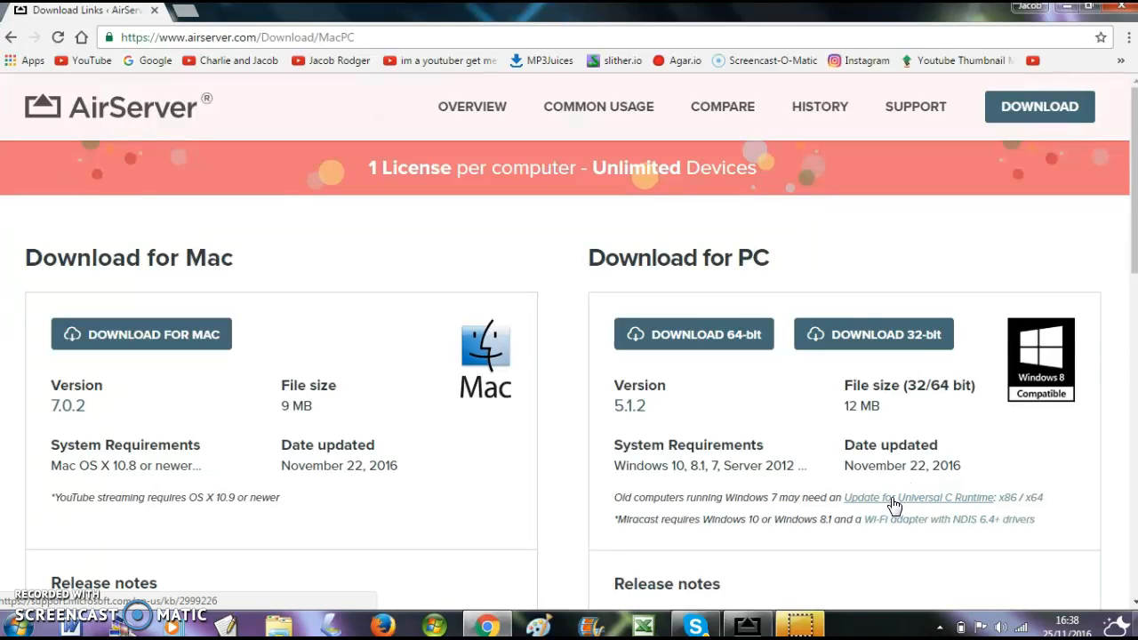
mouse_move(905, 500)
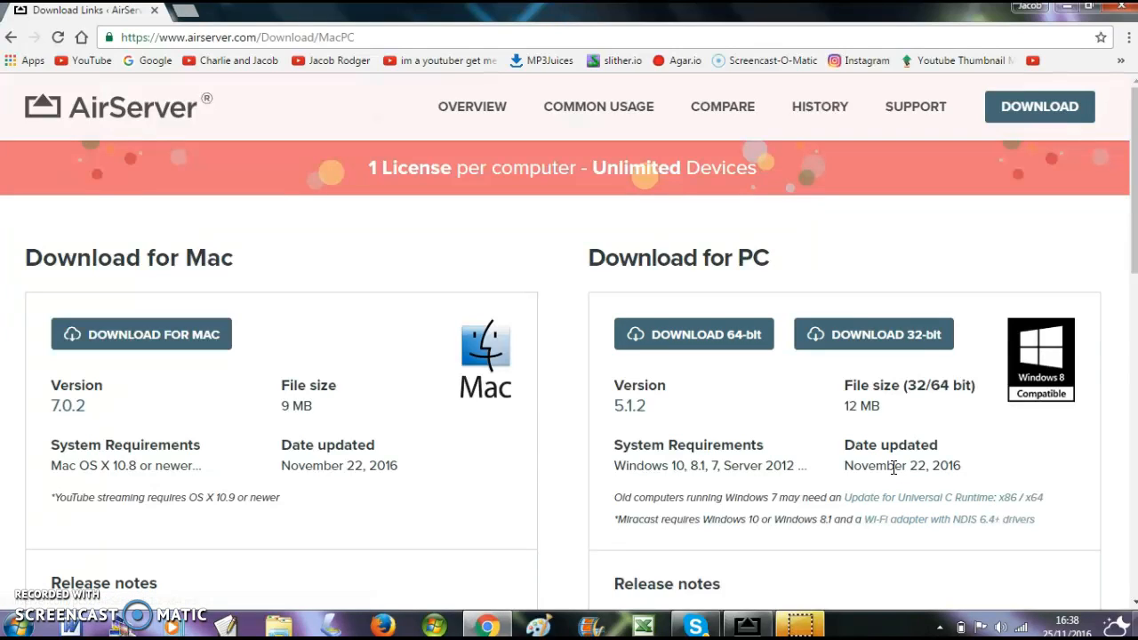
mouse_move(734, 541)
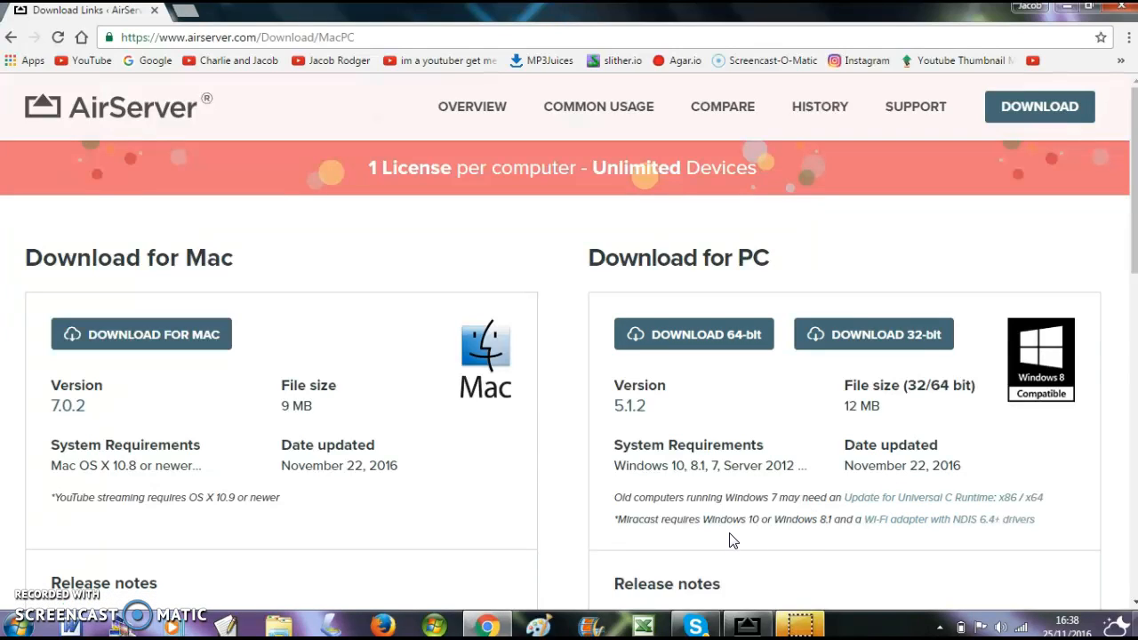
mouse_move(742, 605)
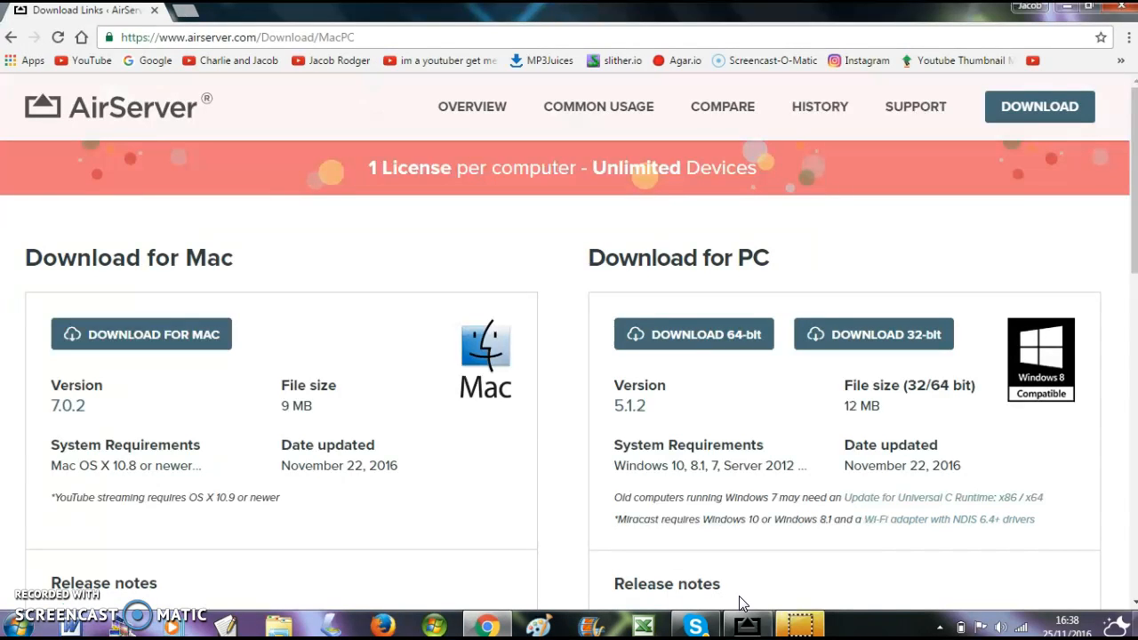
left_click(747, 626)
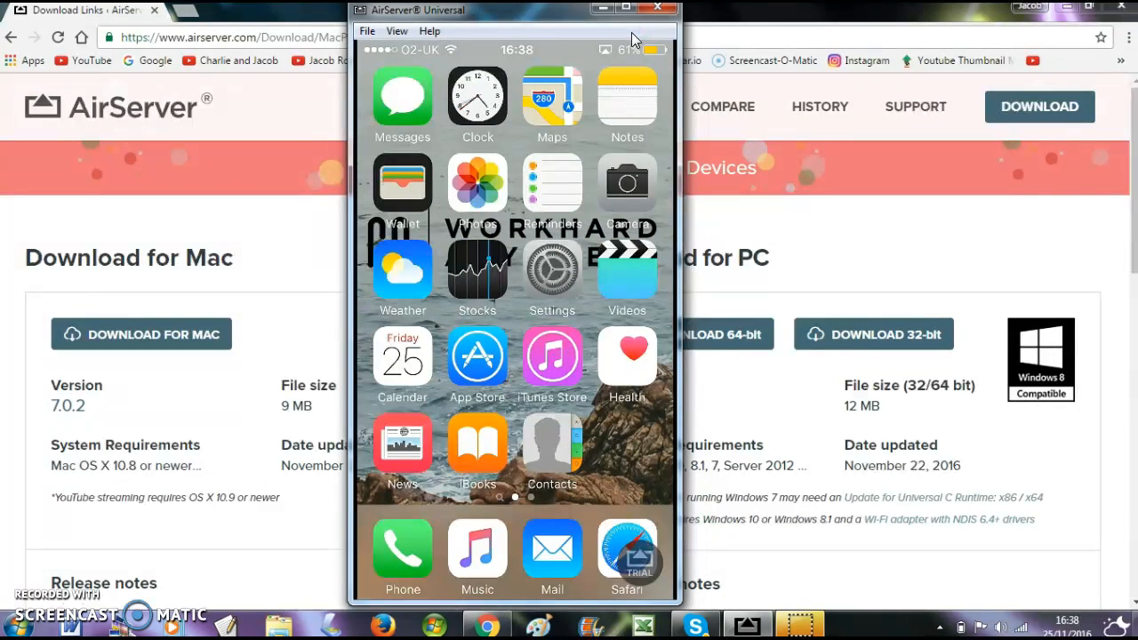
mouse_move(669, 33)
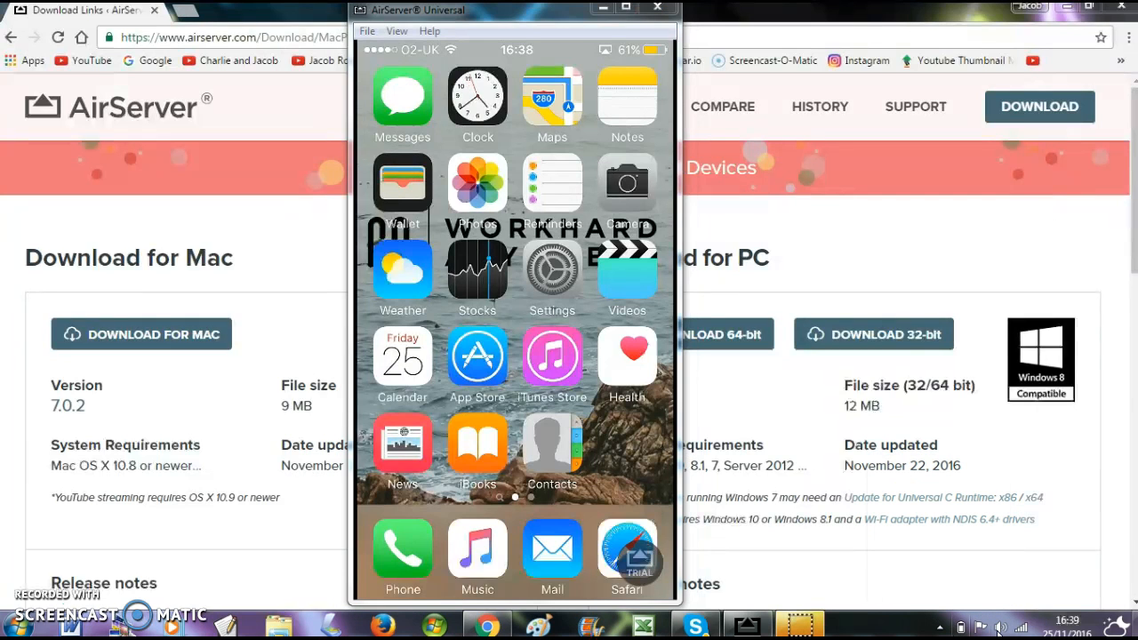
mouse_move(982, 617)
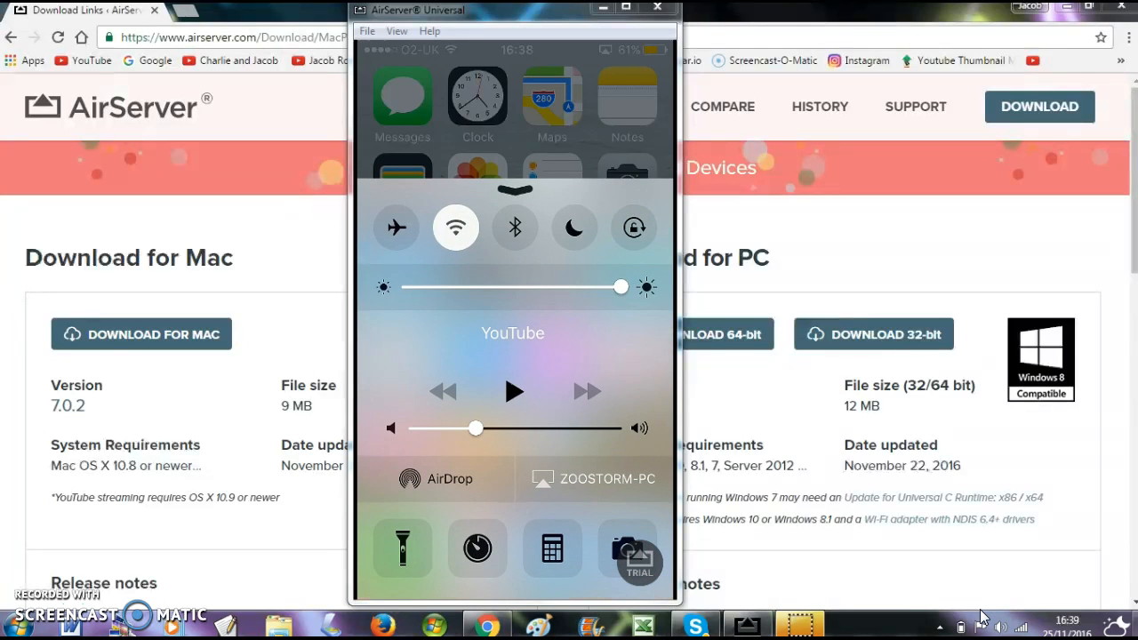
left_click(593, 479)
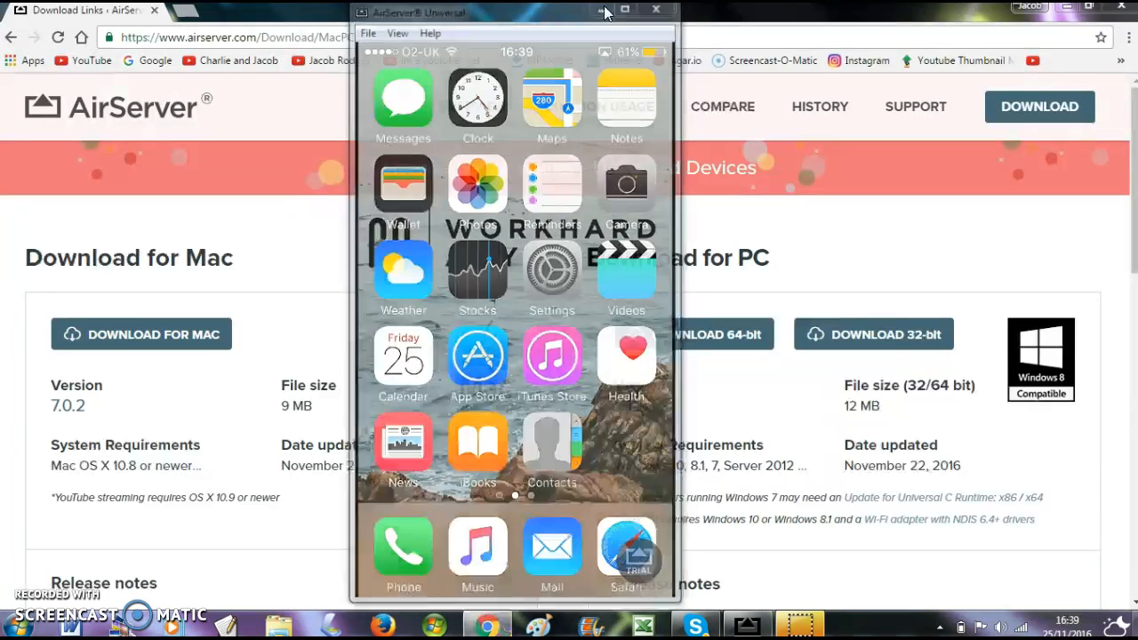
left_click(656, 9)
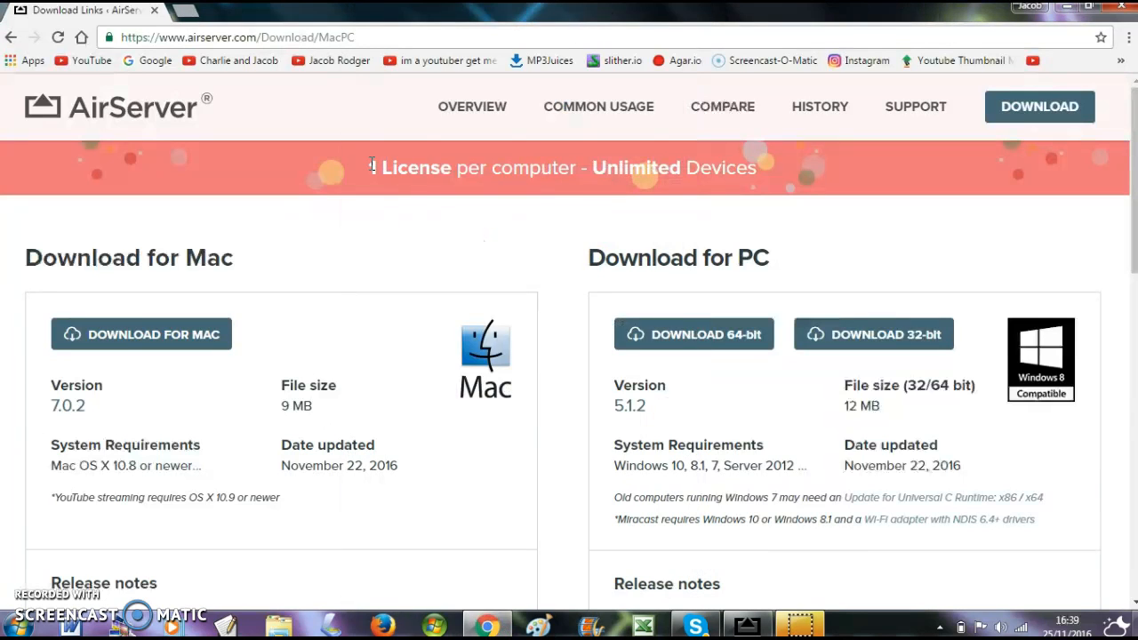
mouse_move(333, 60)
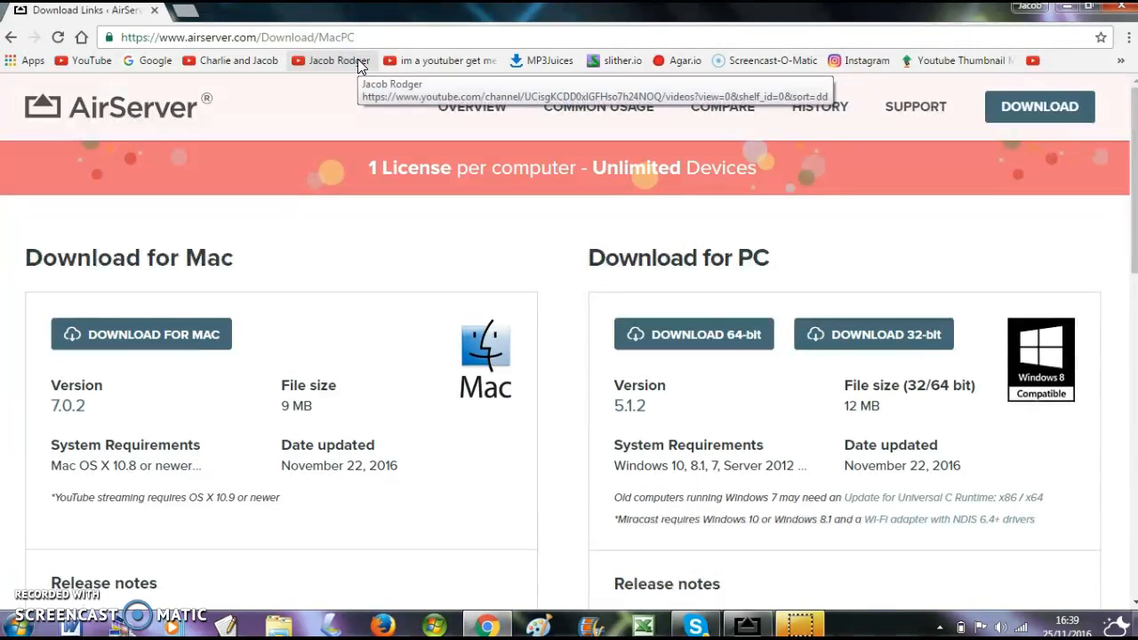
mouse_move(565, 272)
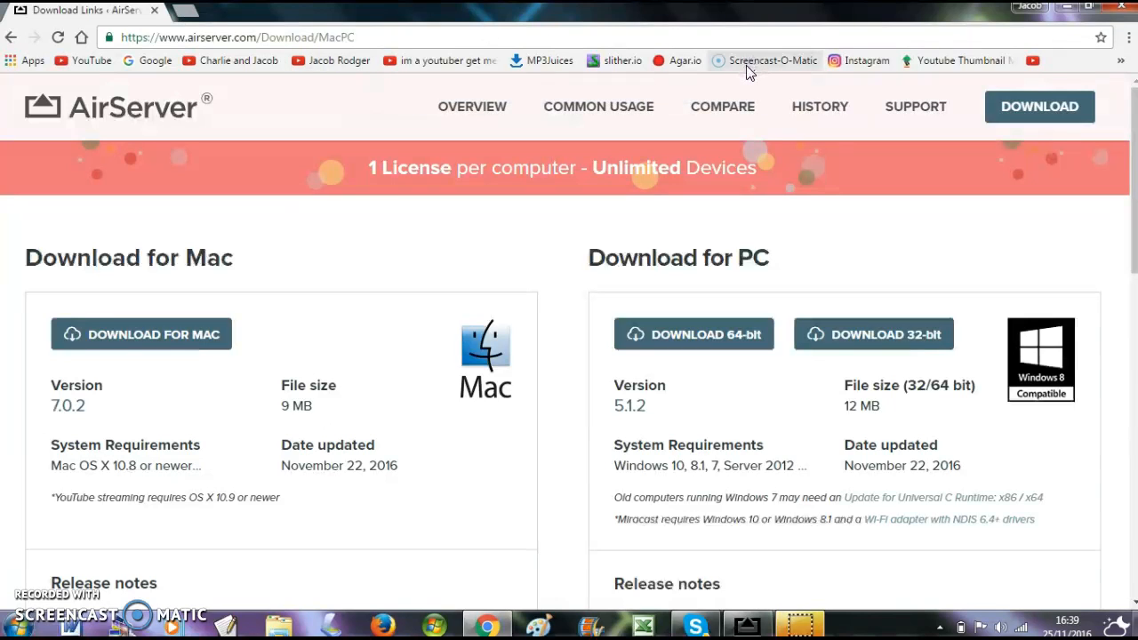
mouse_move(749, 60)
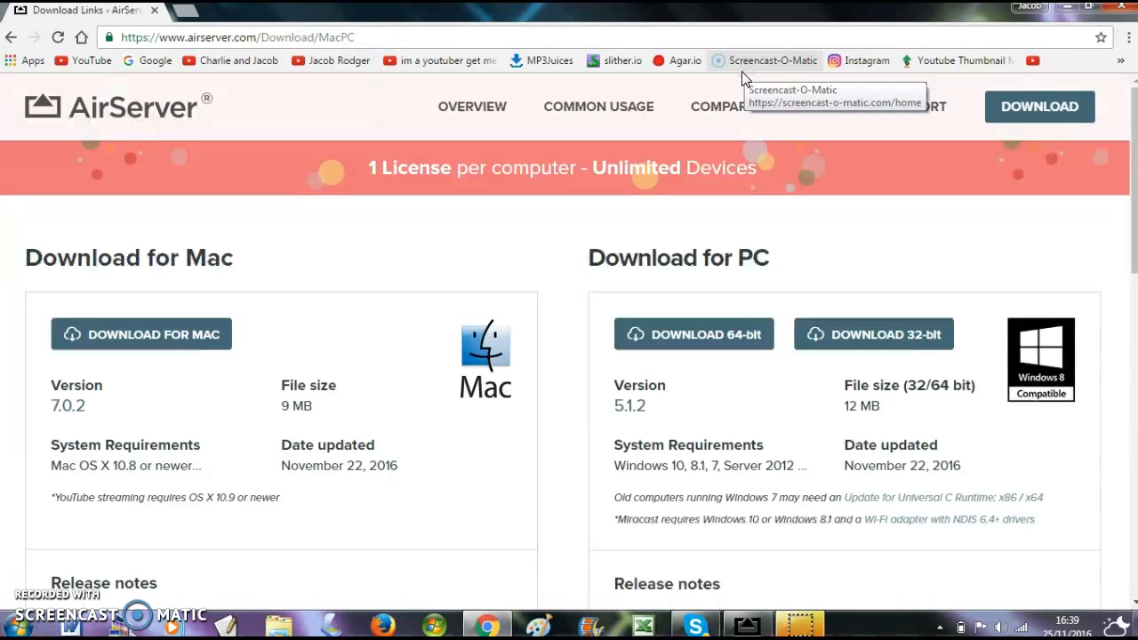
mouse_move(667, 333)
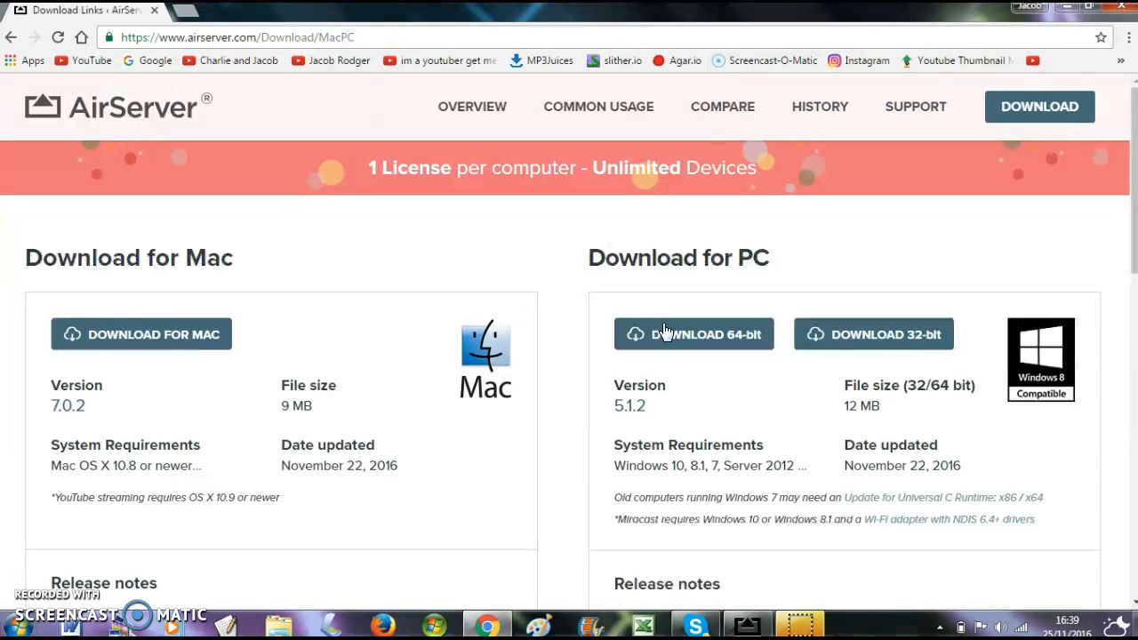
mouse_move(632, 380)
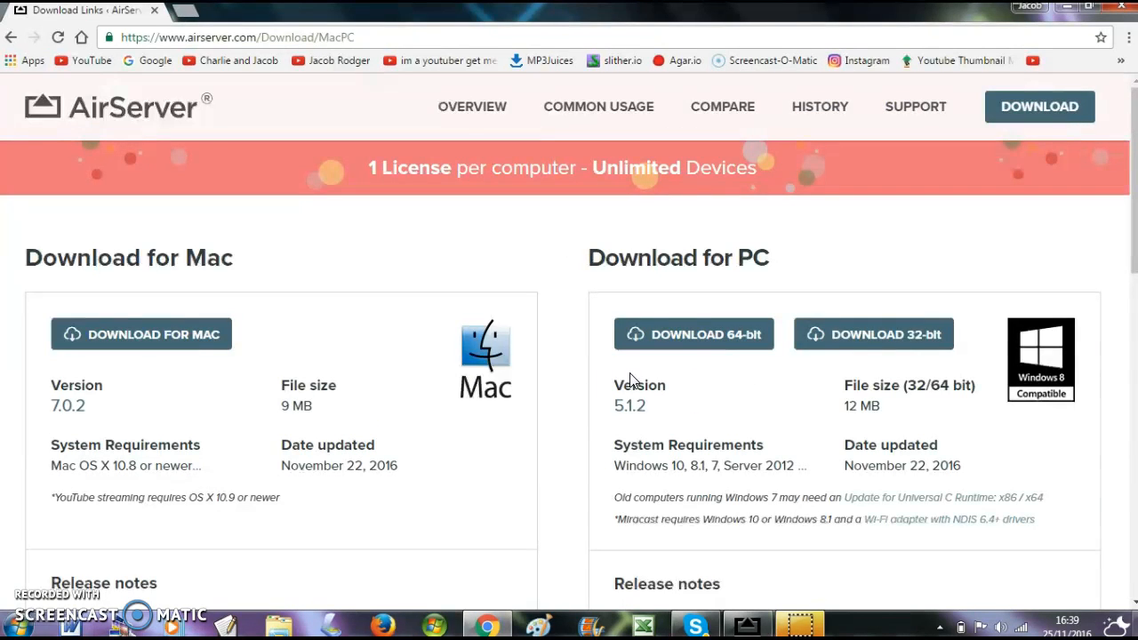
Open the YouTube channel's uploaded videos from Chrome's bookmarks bar
left_click(694, 333)
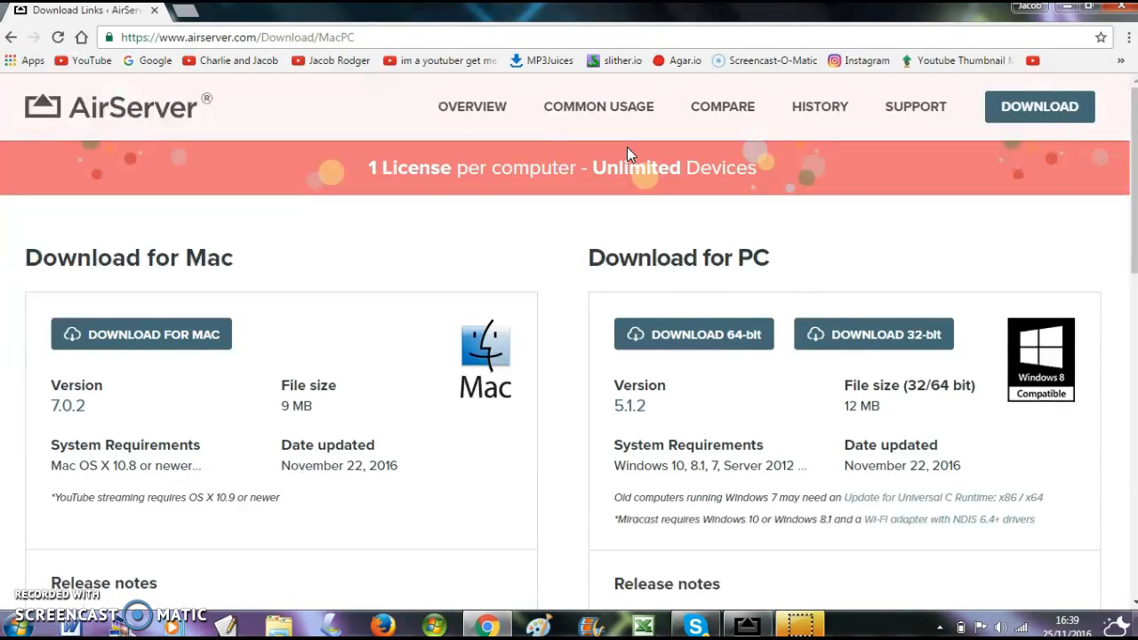
mouse_move(378, 27)
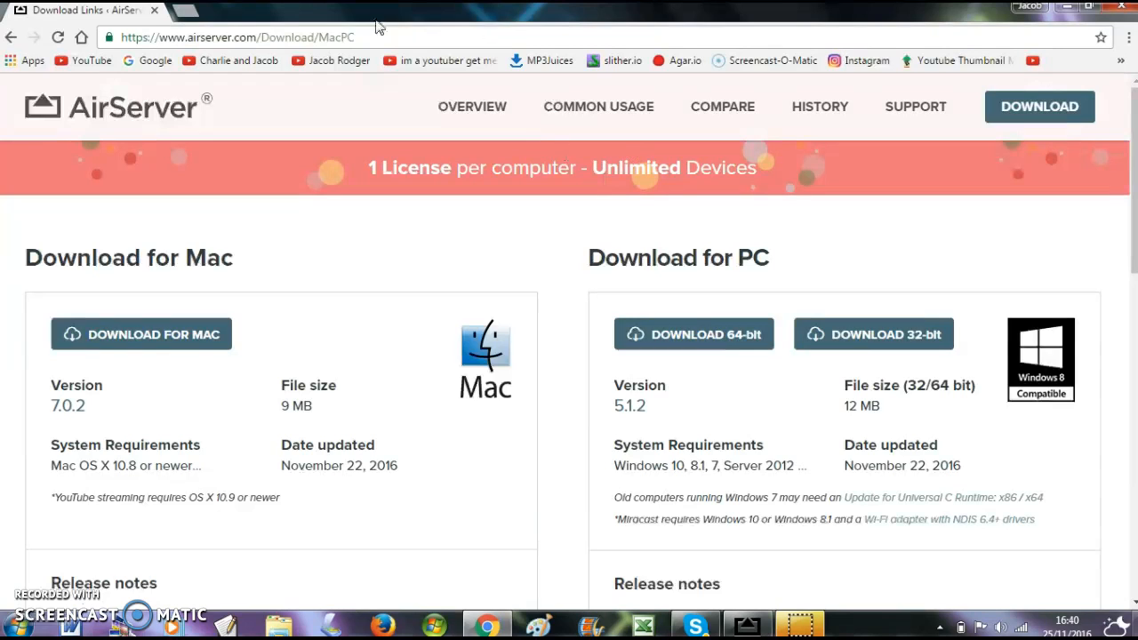
left_click(338, 60)
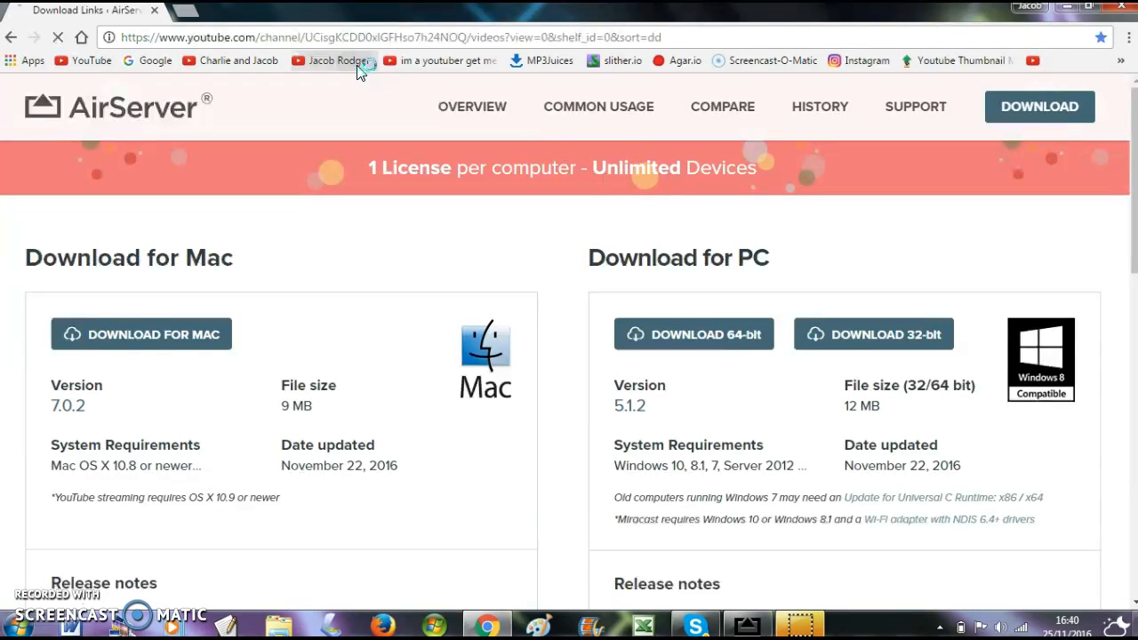
Load the channel's YouTube uploads page from its bookmark, showing videos newest first
left_click(337, 61)
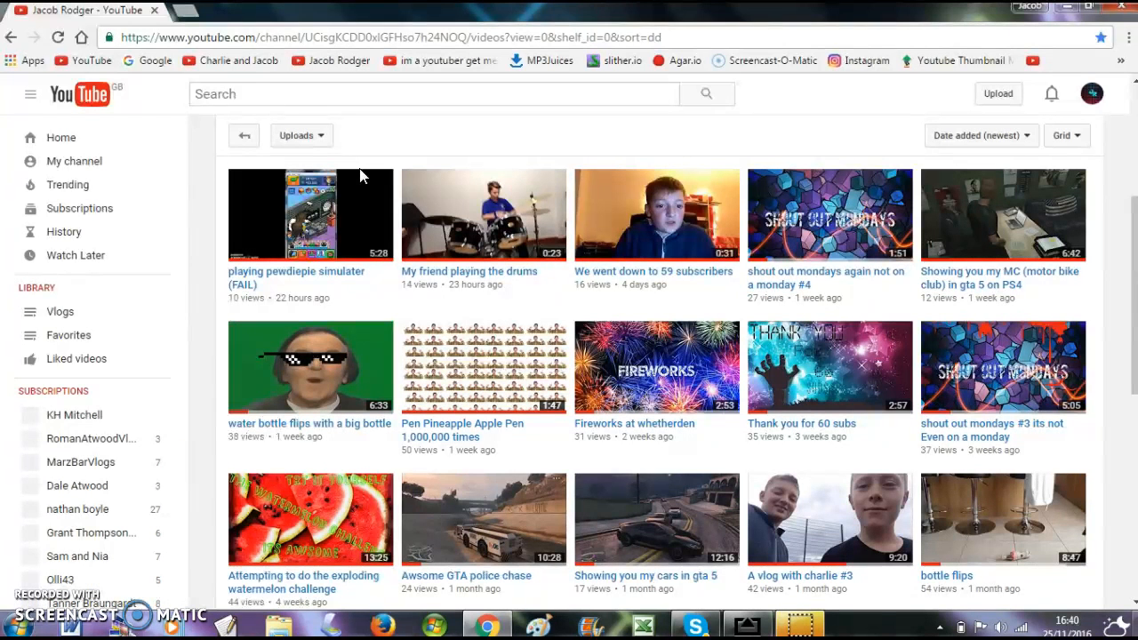
mouse_move(317, 227)
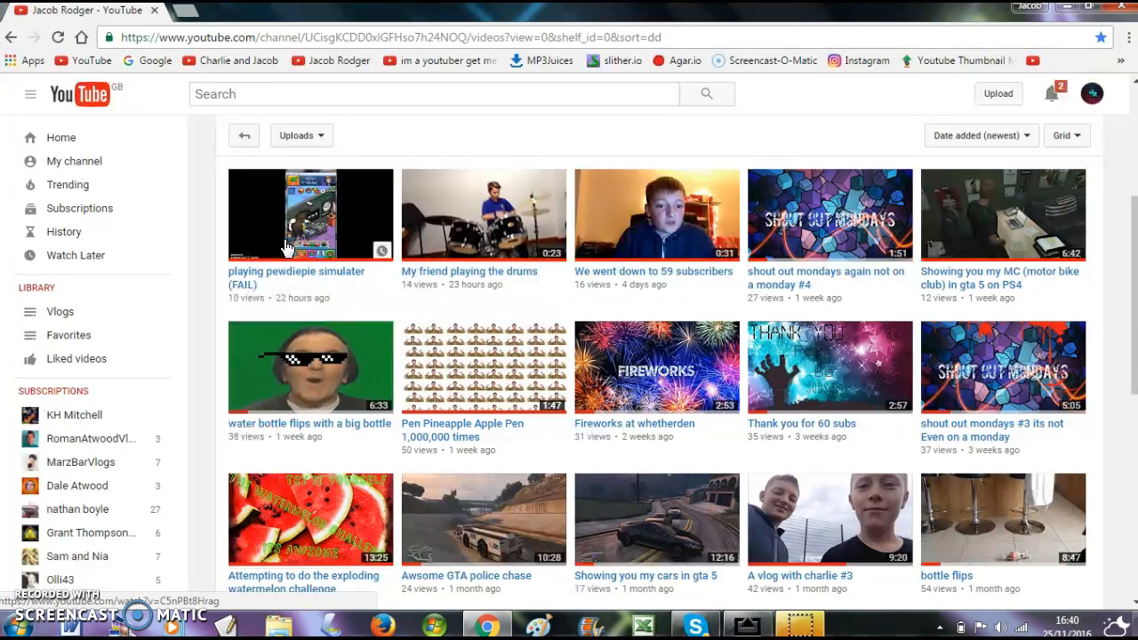
mouse_move(342, 231)
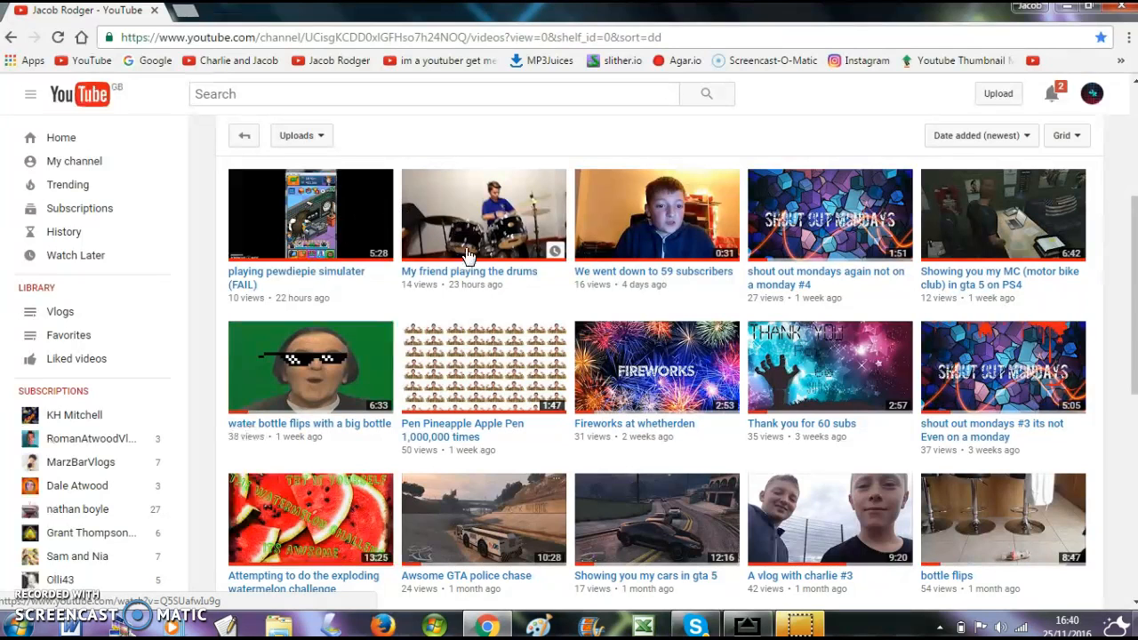
mouse_move(907, 140)
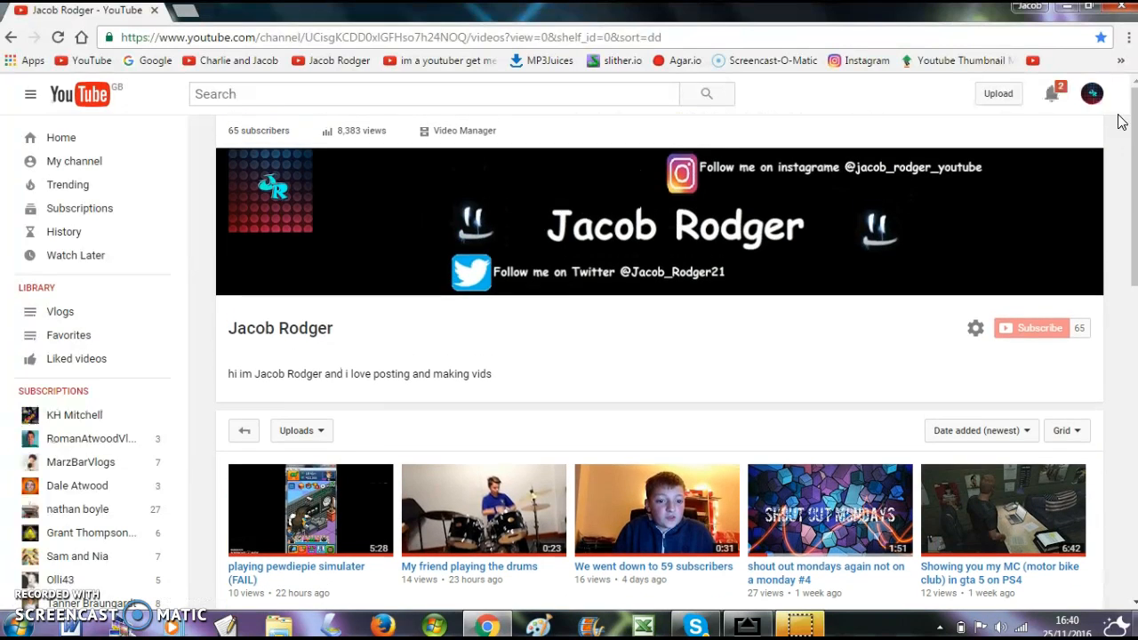
mouse_move(893, 173)
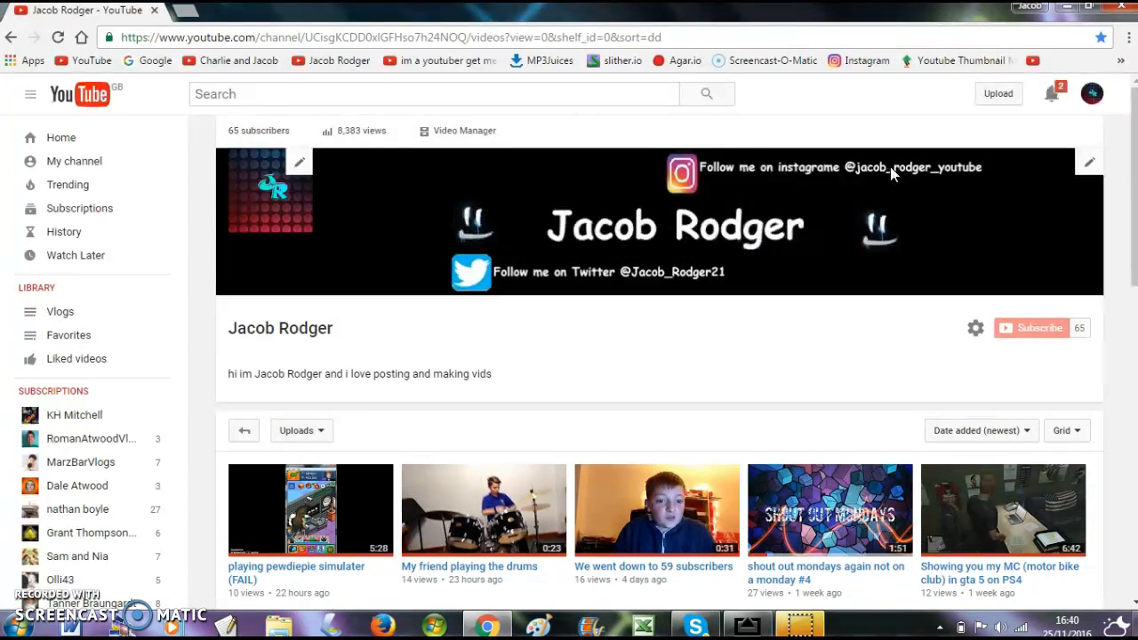
mouse_move(471, 184)
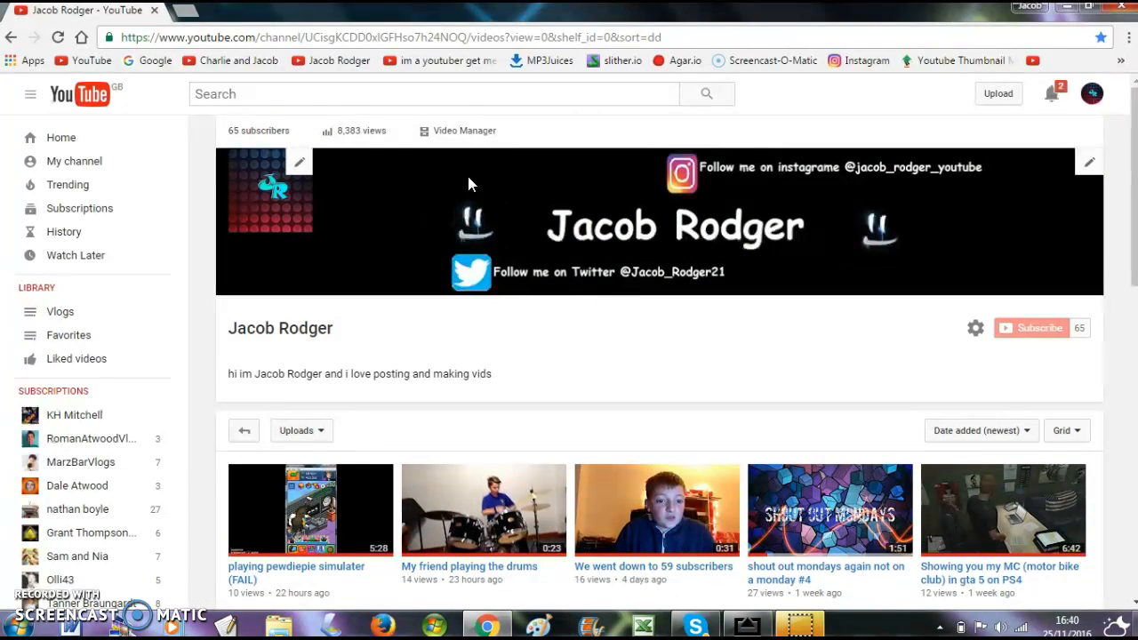
mouse_move(381, 143)
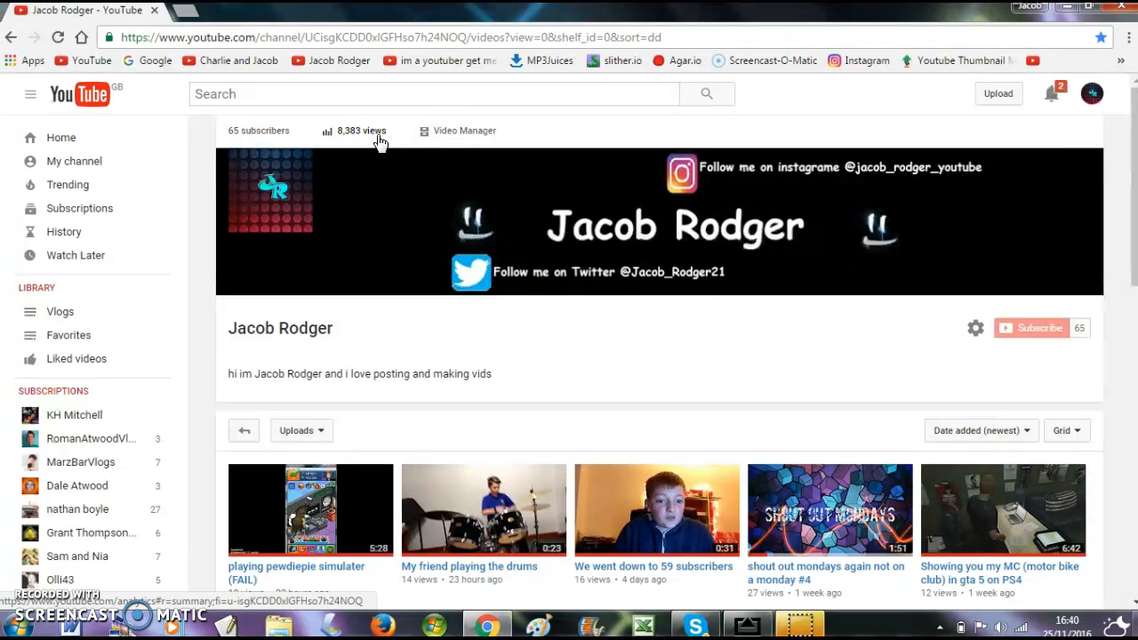